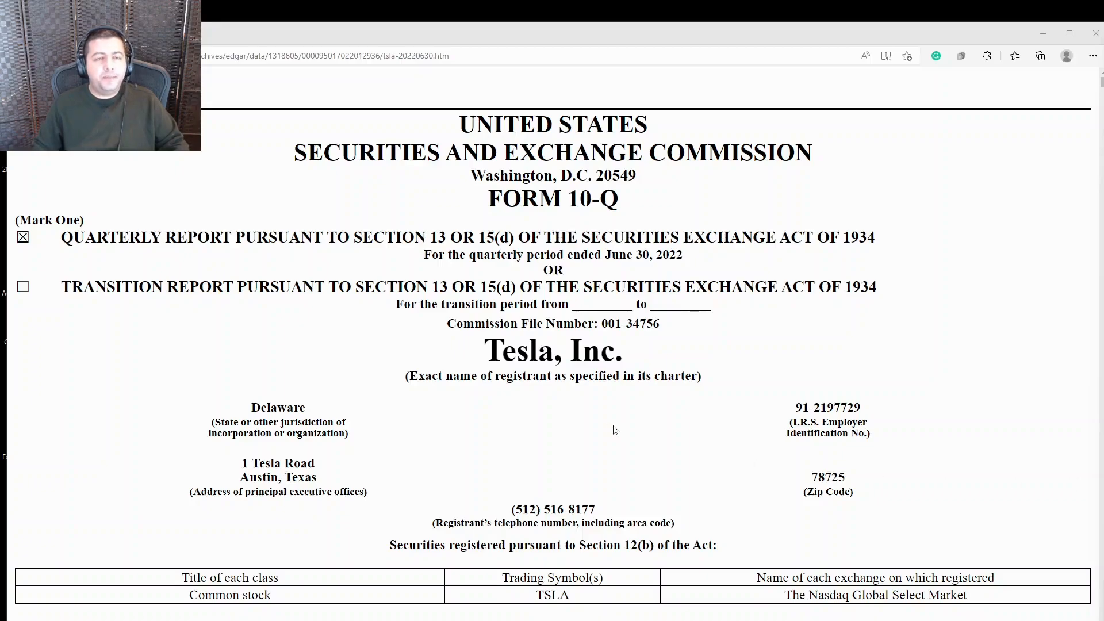
{"action": "mouse_move", "coordinate": [591, 430]}
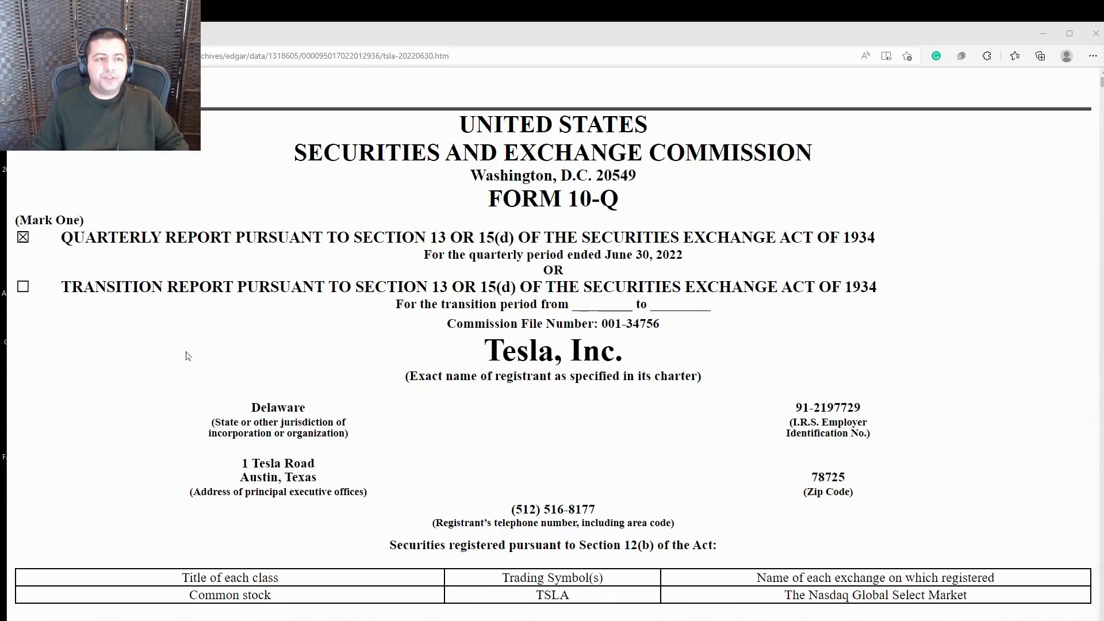
{"action": "mouse_move", "coordinate": [119, 394]}
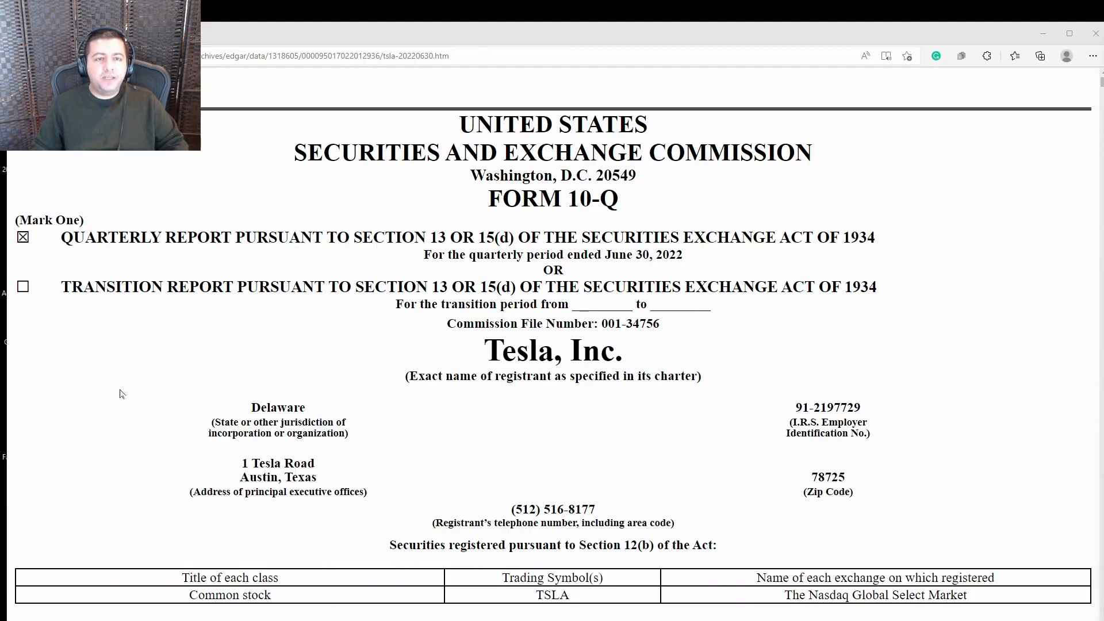
{"action": "mouse_move", "coordinate": [105, 395]}
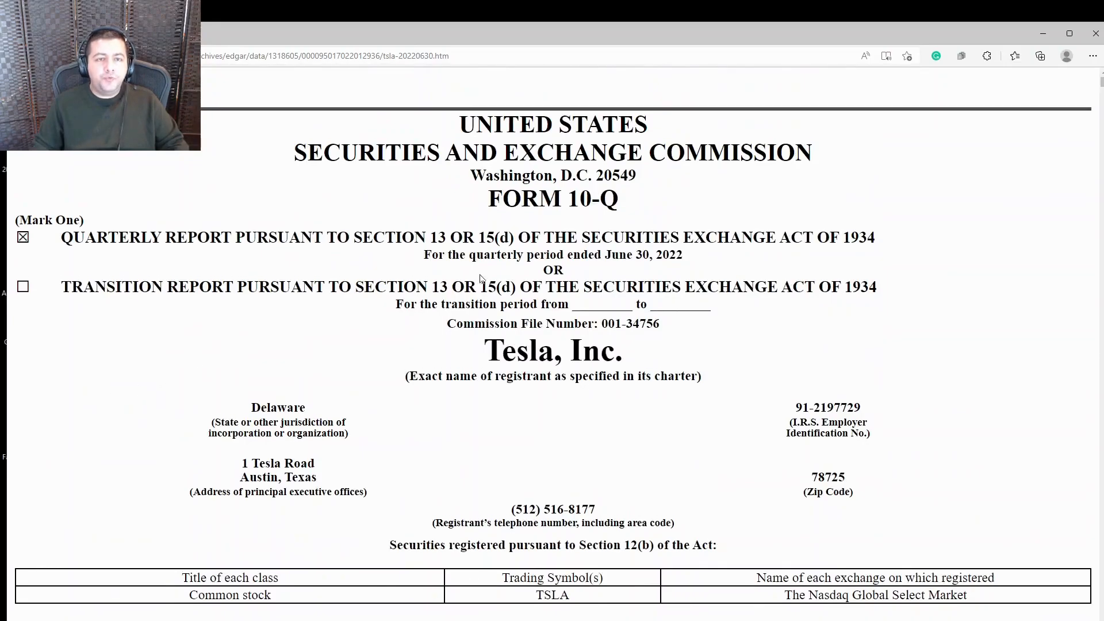
{"action": "mouse_move", "coordinate": [619, 268]}
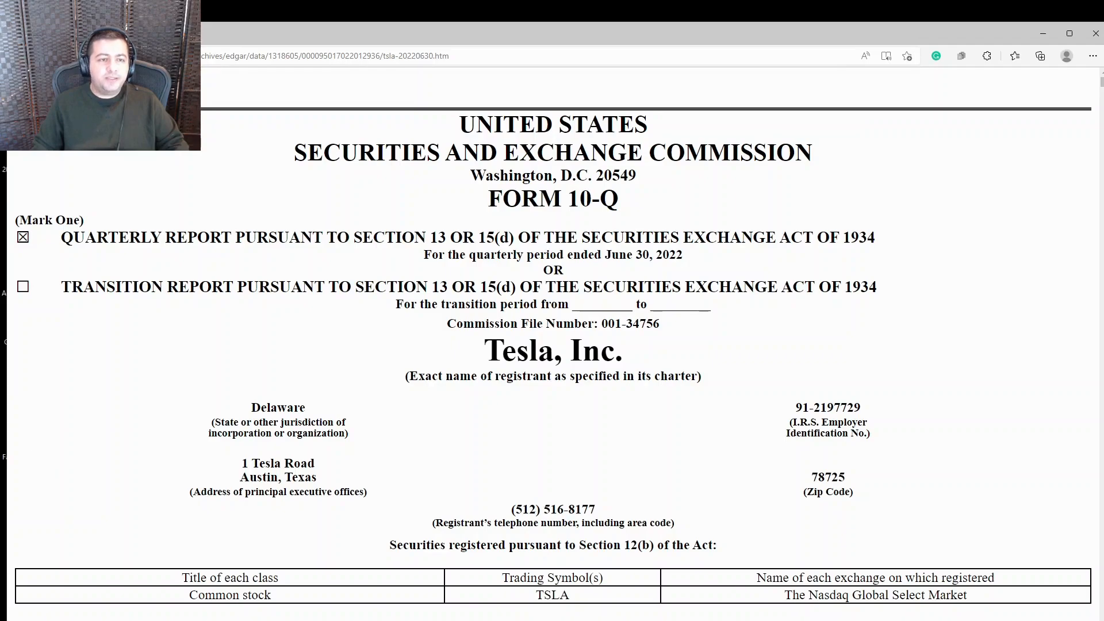
Scroll the filing page until the INDEX listing Part I and Part II items is on screen
{"action": "scroll", "scroll_direction": "down", "scroll_amount": 3}
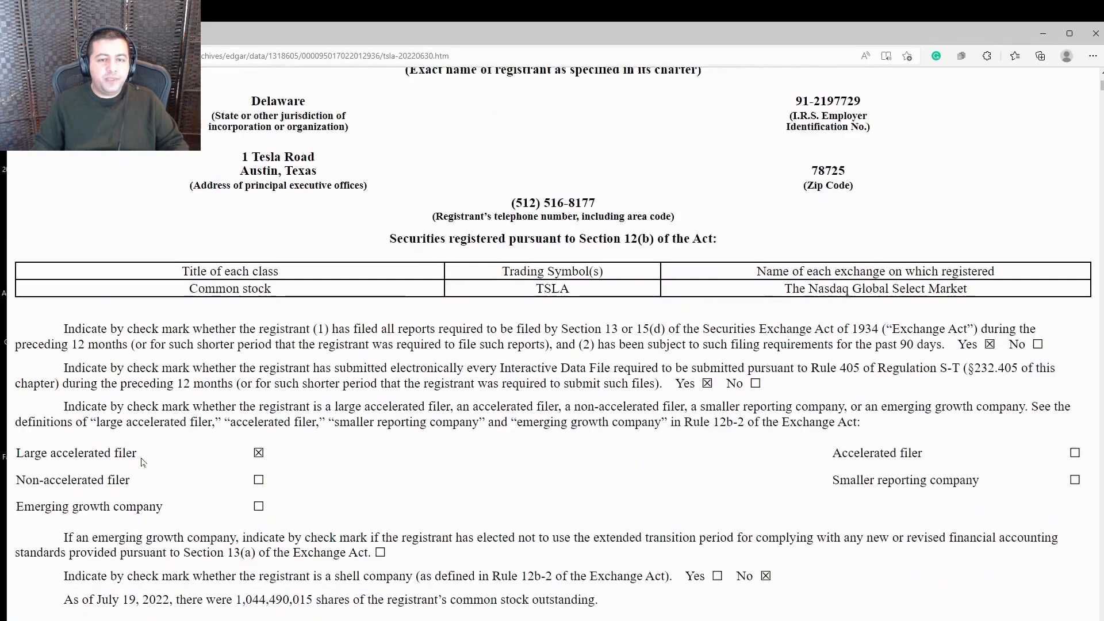
{"action": "scroll", "scroll_direction": "down", "scroll_amount": 3}
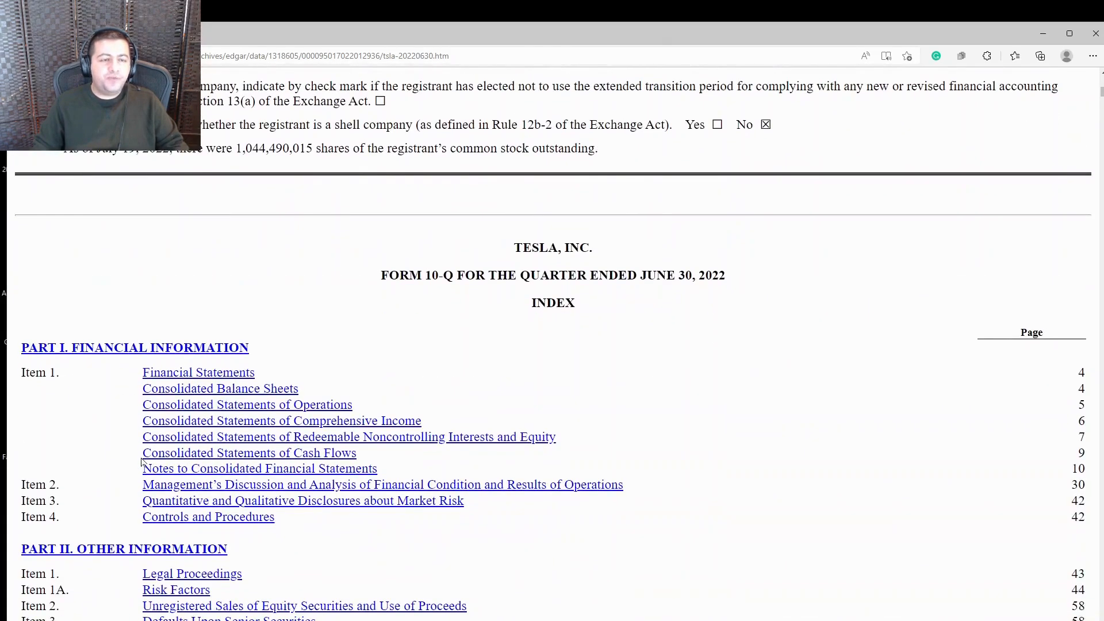
{"action": "scroll", "scroll_direction": "down", "scroll_amount": 3}
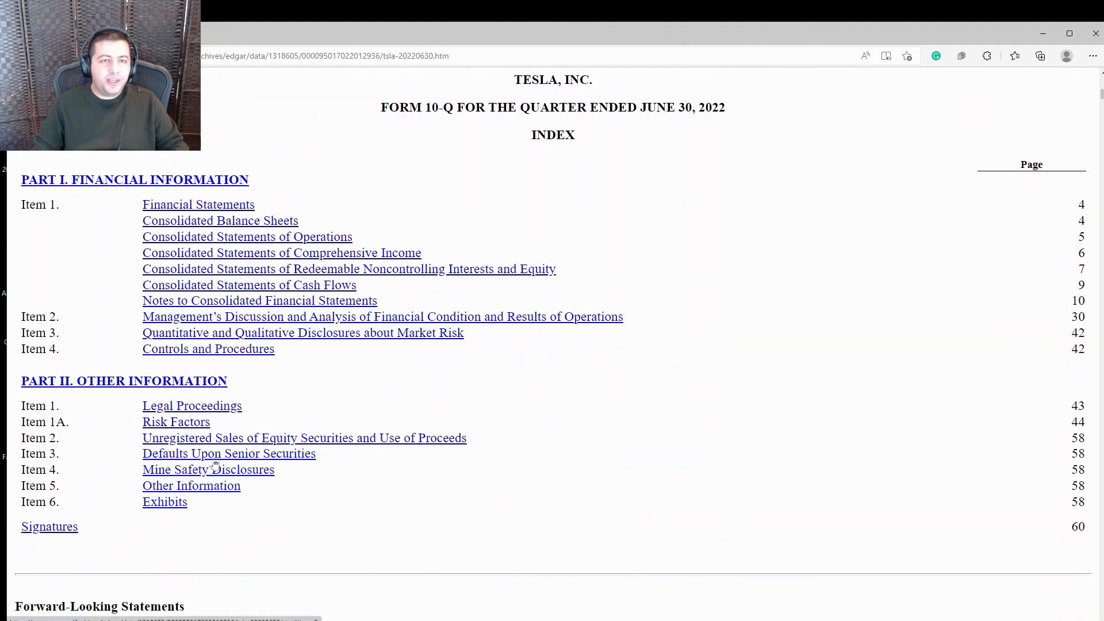
{"action": "scroll", "scroll_direction": "up", "scroll_amount": 3}
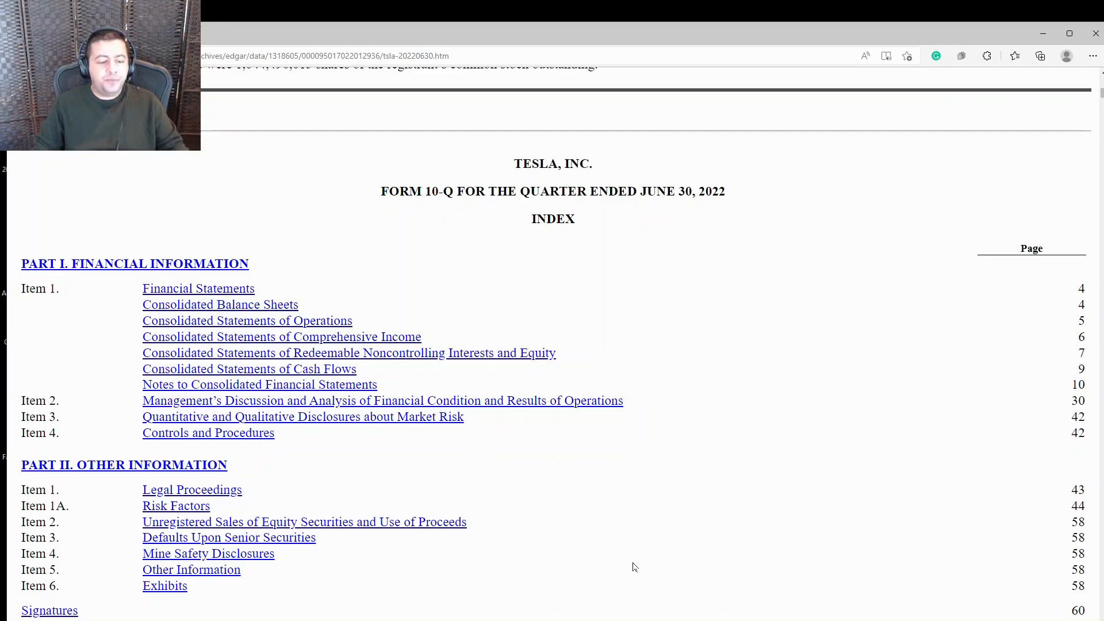
Scroll past the forward-looking statements to the Consolidated Balance Sheets for June 30, 2022 and December 31, 2021
{"action": "scroll", "scroll_direction": "down", "scroll_amount": 3}
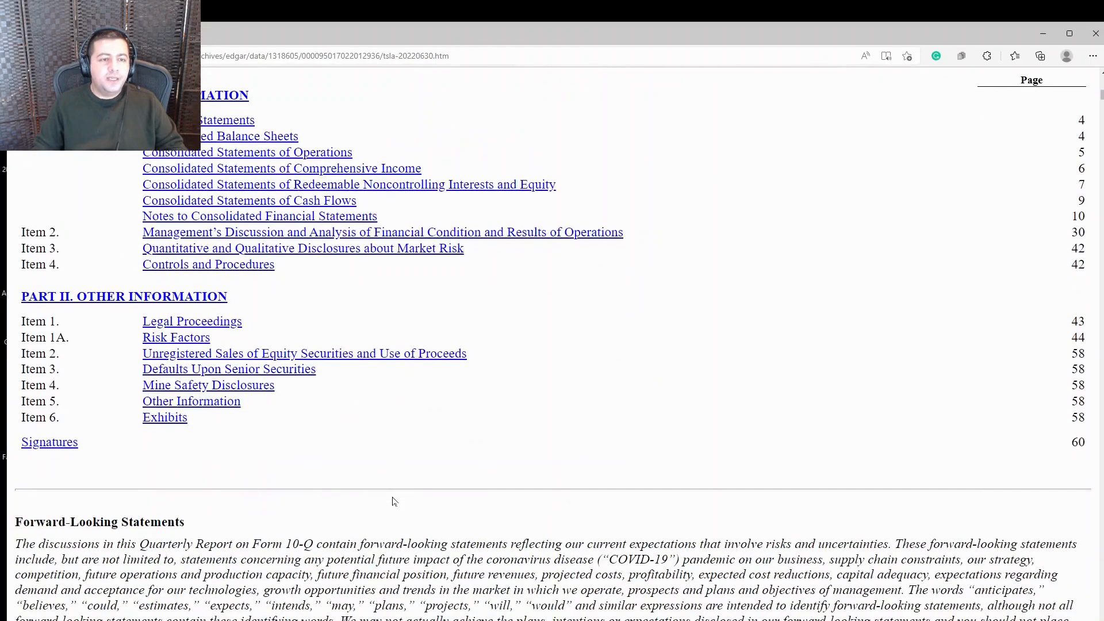
{"action": "scroll", "scroll_direction": "down", "scroll_amount": 3}
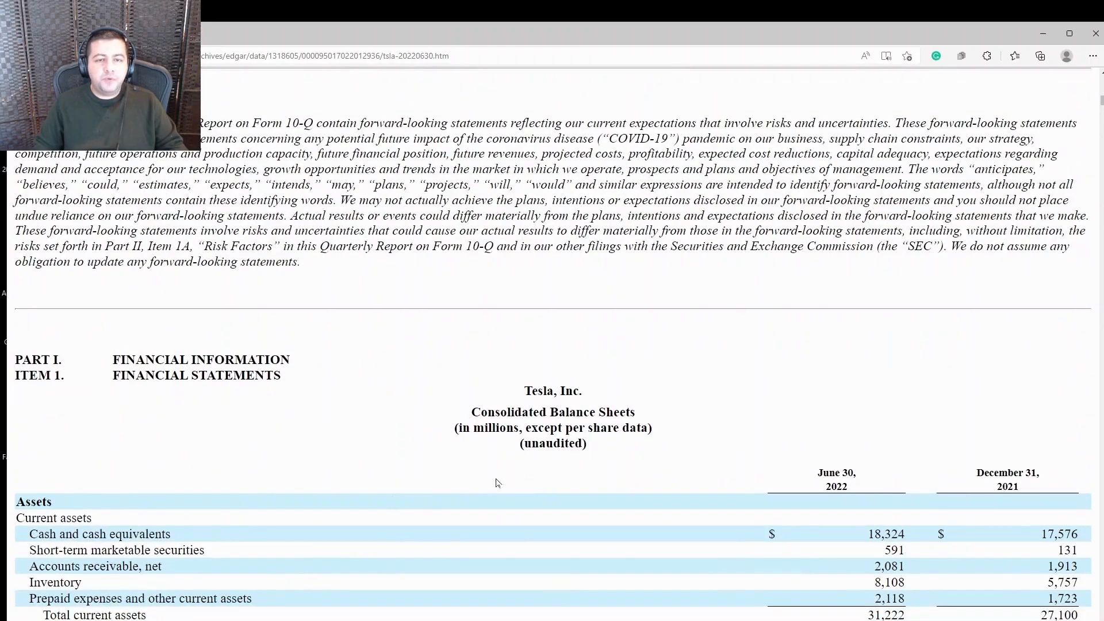
{"action": "scroll", "scroll_direction": "down", "scroll_amount": 3}
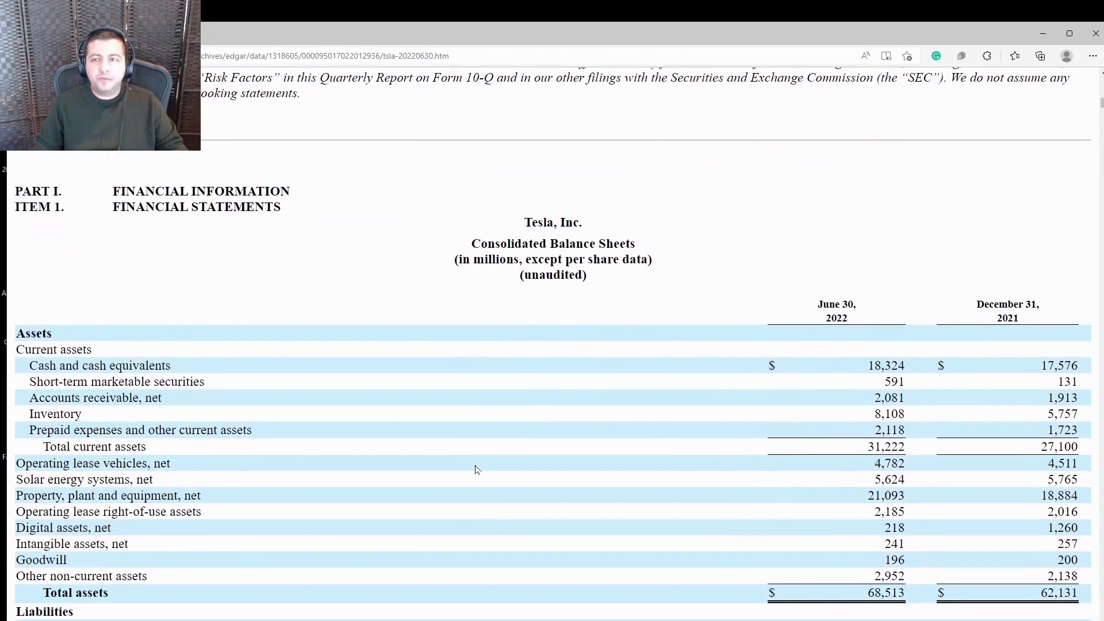
{"action": "scroll", "scroll_direction": "down", "scroll_amount": 3}
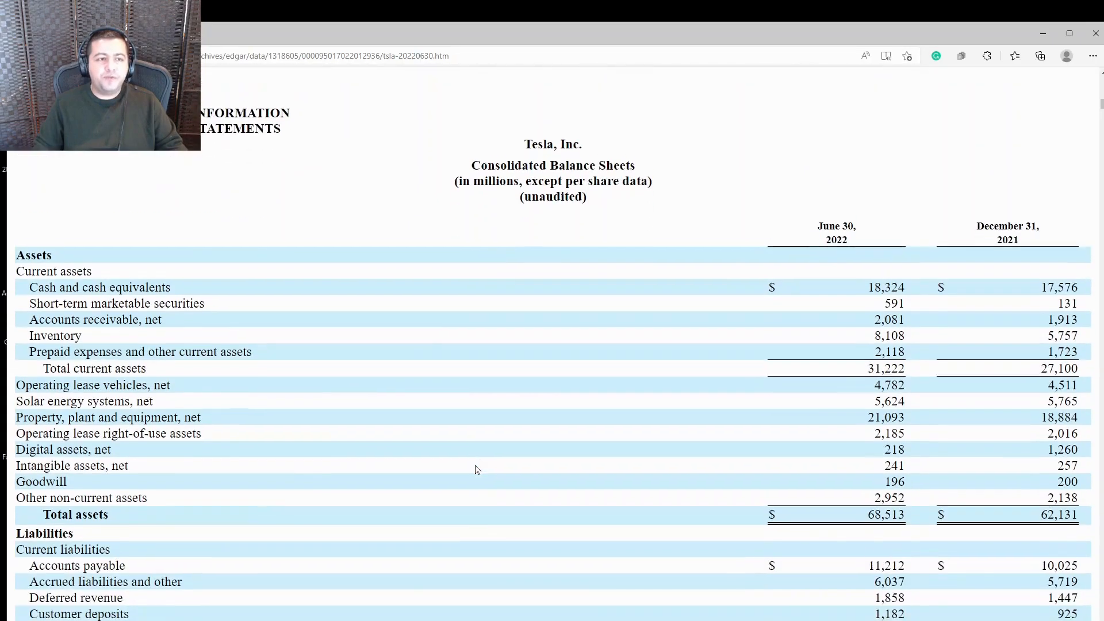
{"action": "scroll", "scroll_direction": "down", "scroll_amount": 3}
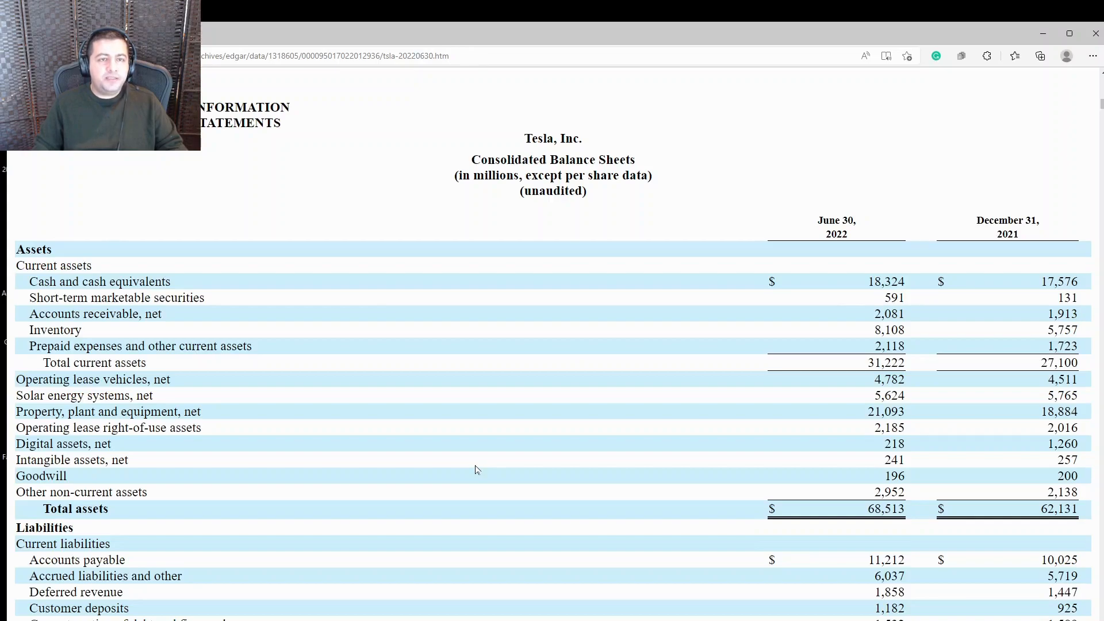
{"action": "scroll", "scroll_direction": "down", "scroll_amount": 3}
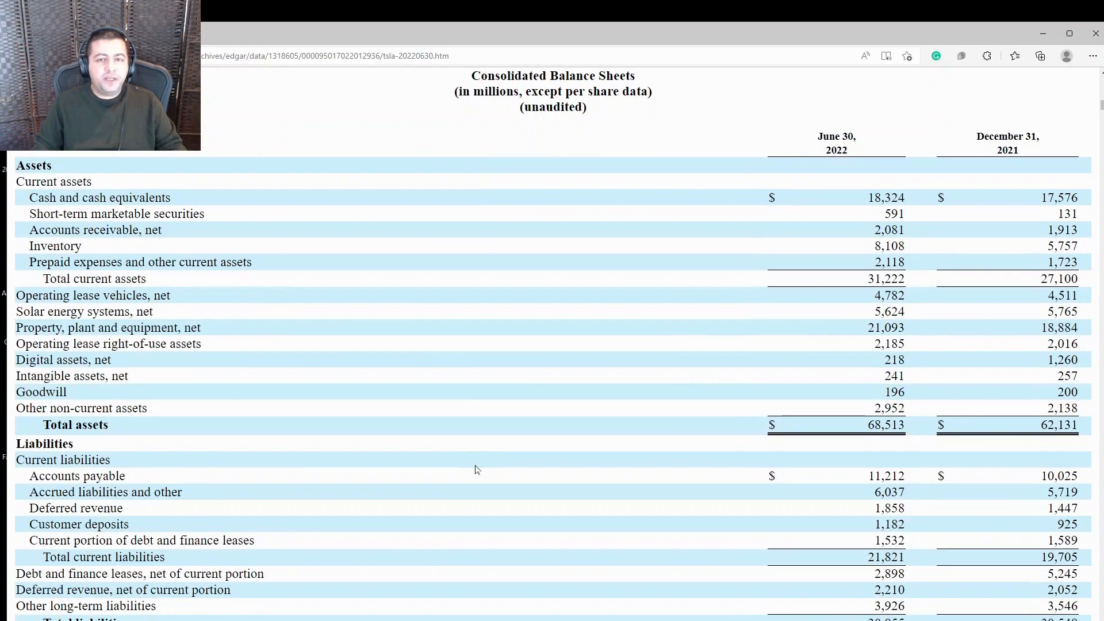
{"action": "scroll", "scroll_direction": "down", "scroll_amount": 3}
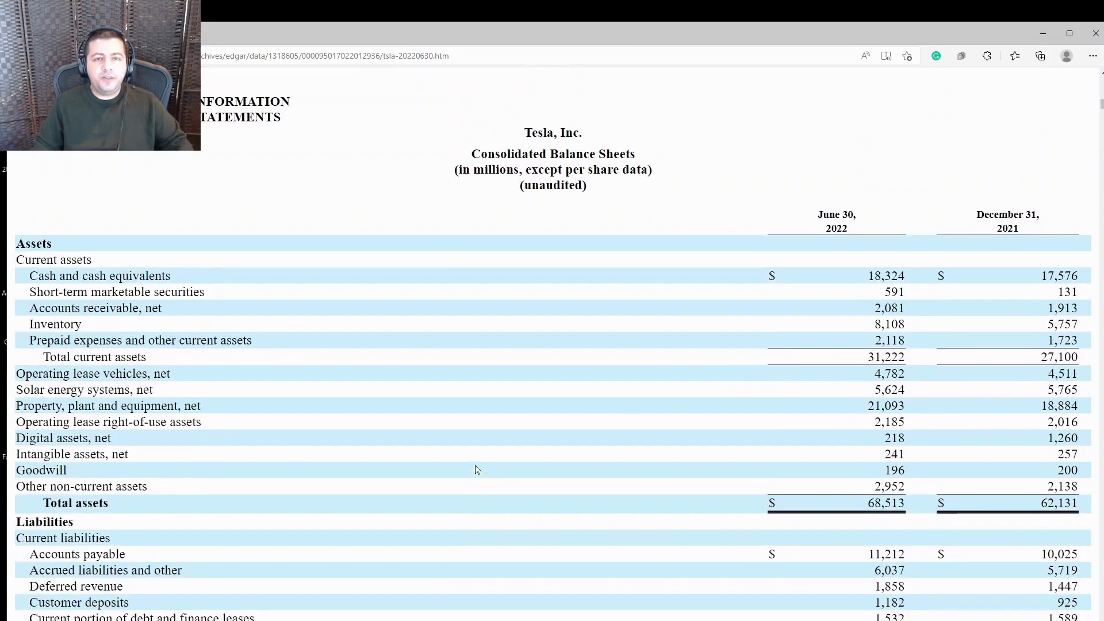
{"action": "scroll", "scroll_direction": "down", "scroll_amount": 3}
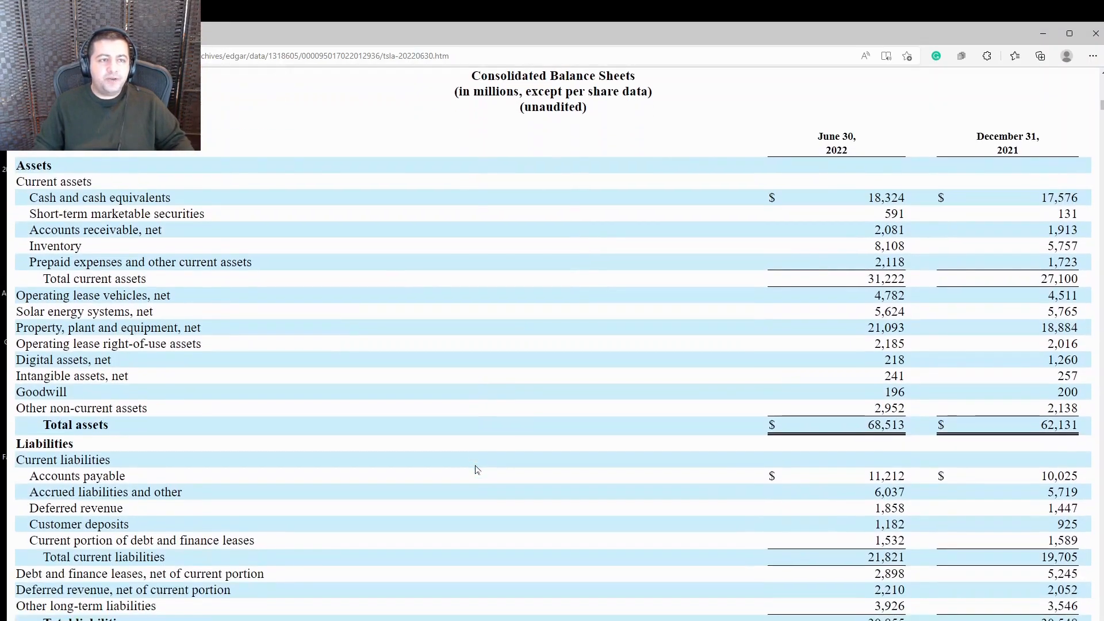
{"action": "mouse_move", "coordinate": [472, 484]}
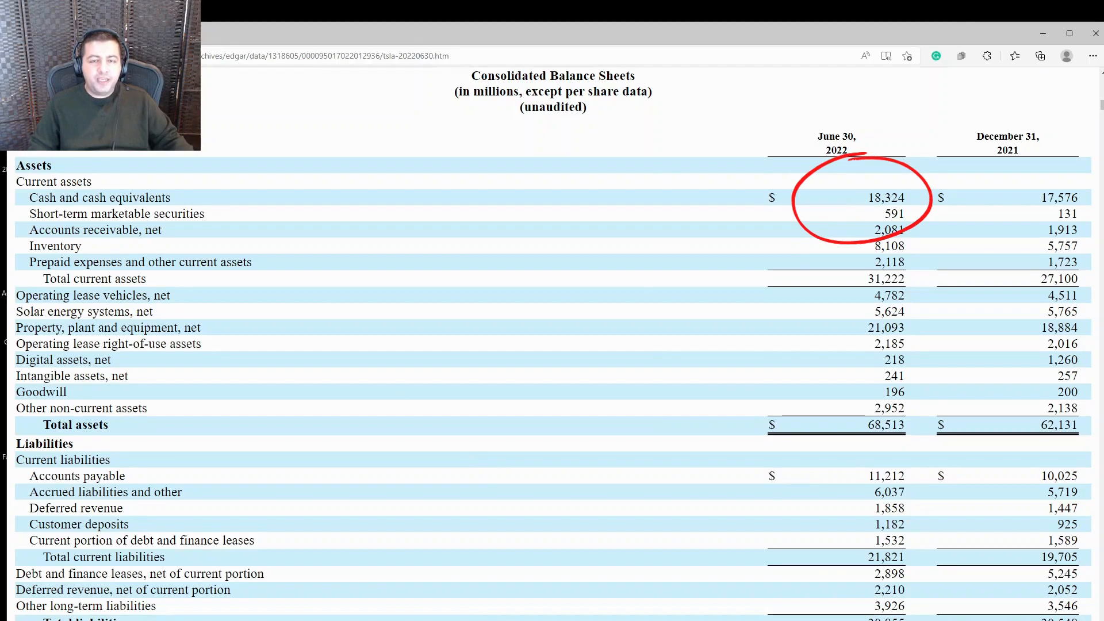
{"action": "scroll", "scroll_direction": "down", "scroll_amount": 3}
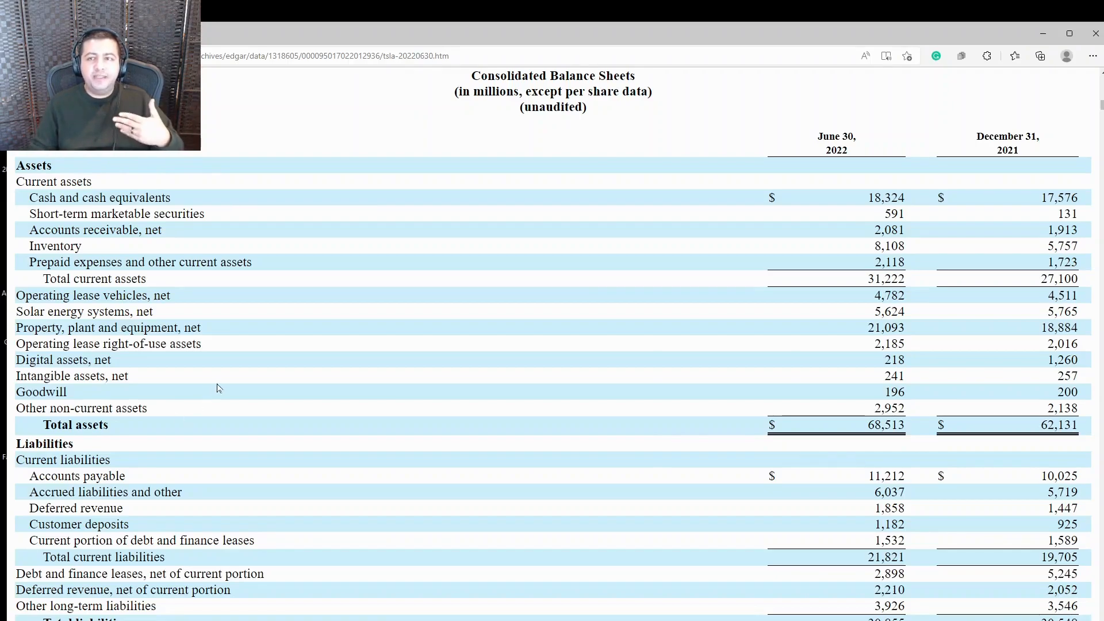
{"action": "mouse_move", "coordinate": [842, 365]}
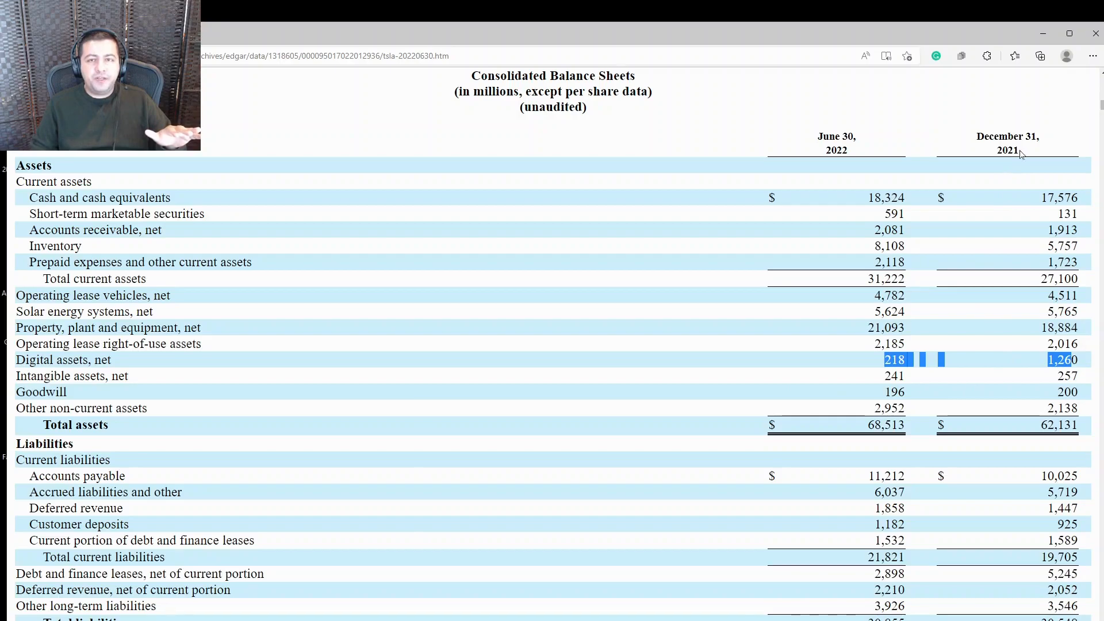
{"action": "mouse_move", "coordinate": [1049, 377]}
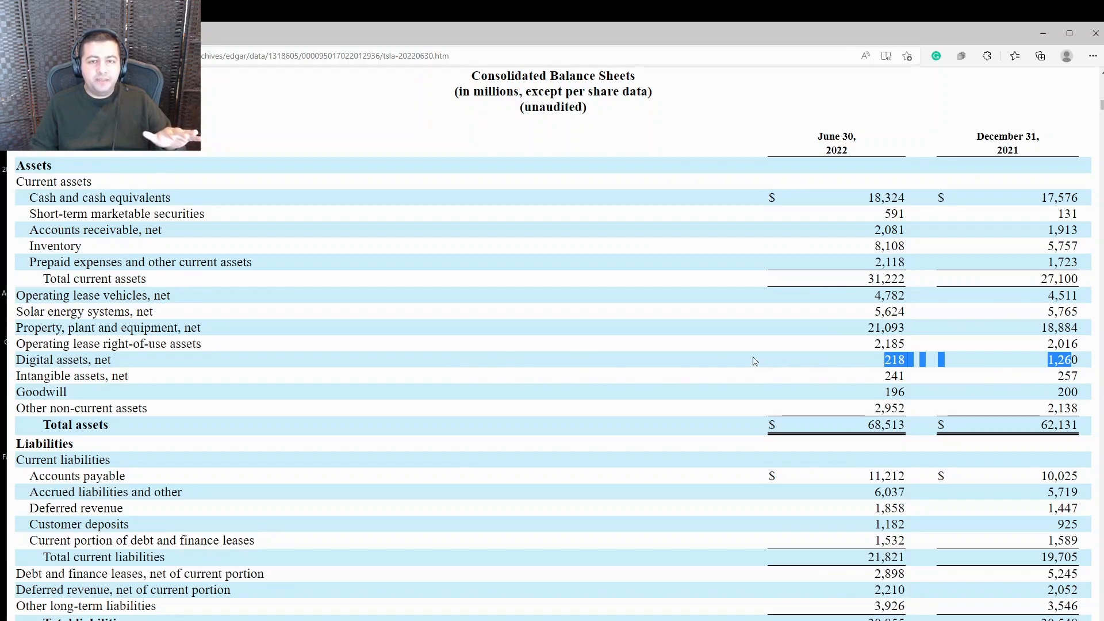
{"action": "mouse_move", "coordinate": [743, 361]}
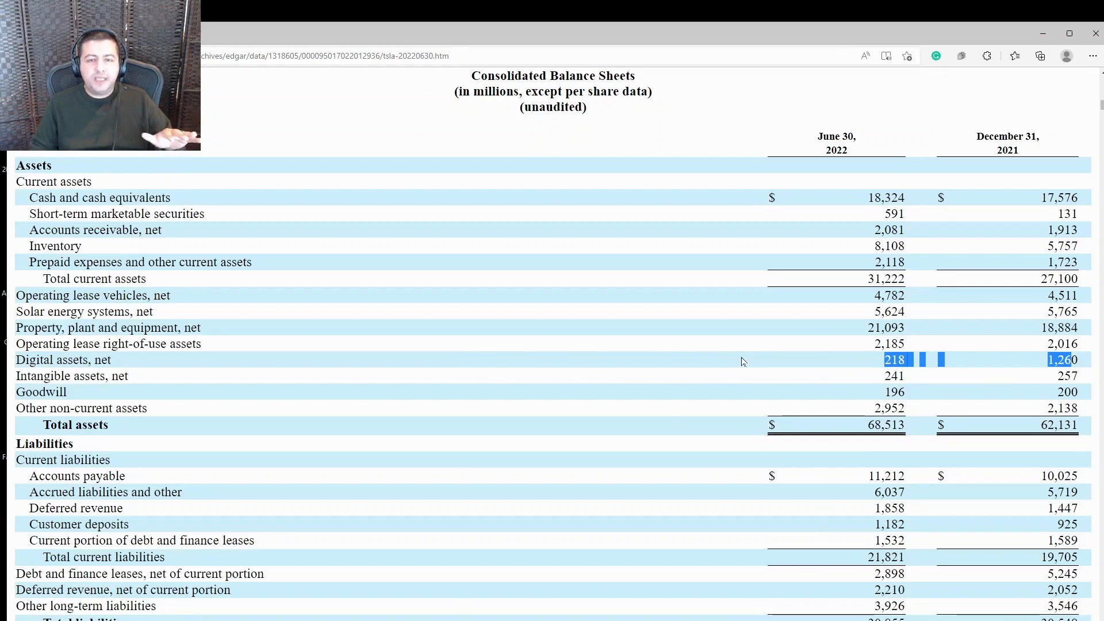
{"action": "mouse_move", "coordinate": [616, 371]}
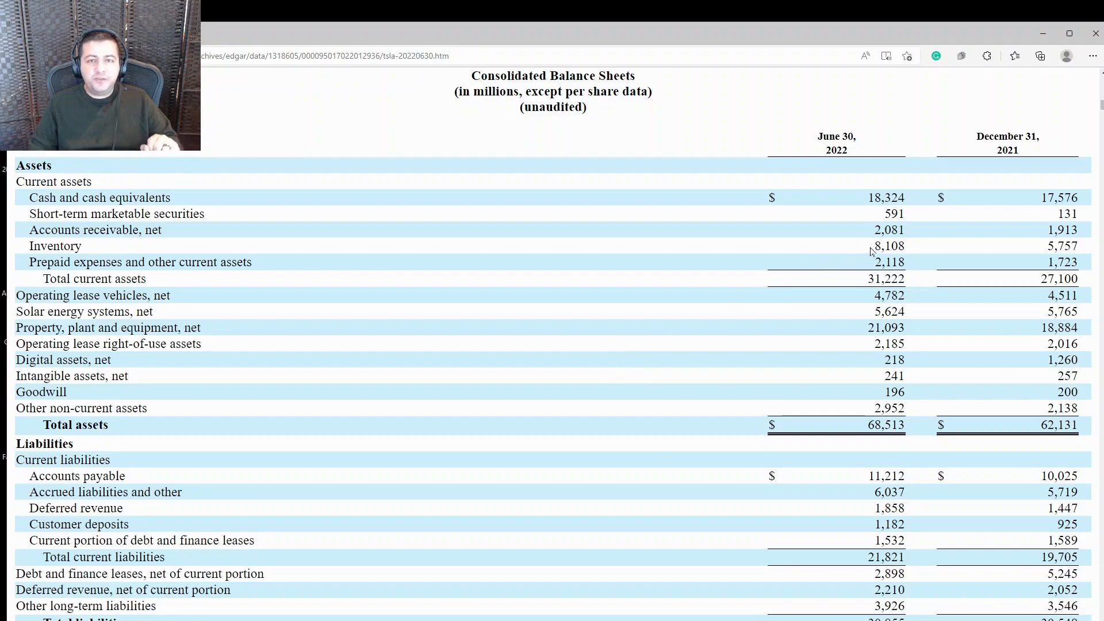
Highlight the Inventory figures 8,108 (June 2022) and 5,757 (December 2021) on the balance sheet
{"action": "double_click", "coordinate": [889, 246]}
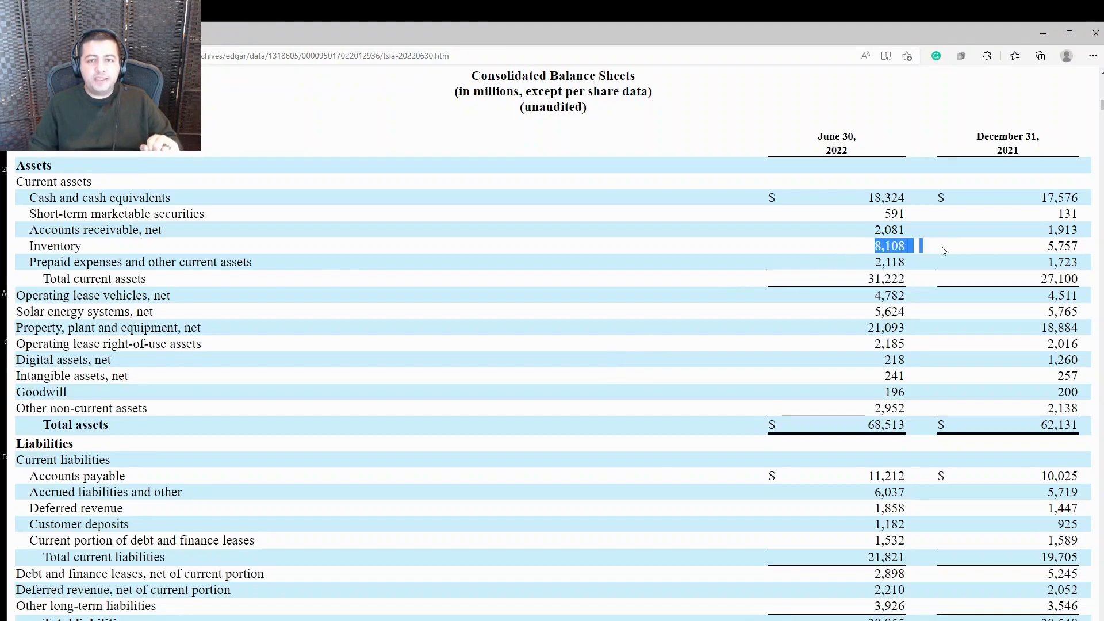
{"action": "left_click_drag", "start_coordinate": [891, 246], "coordinate": [1063, 246]}
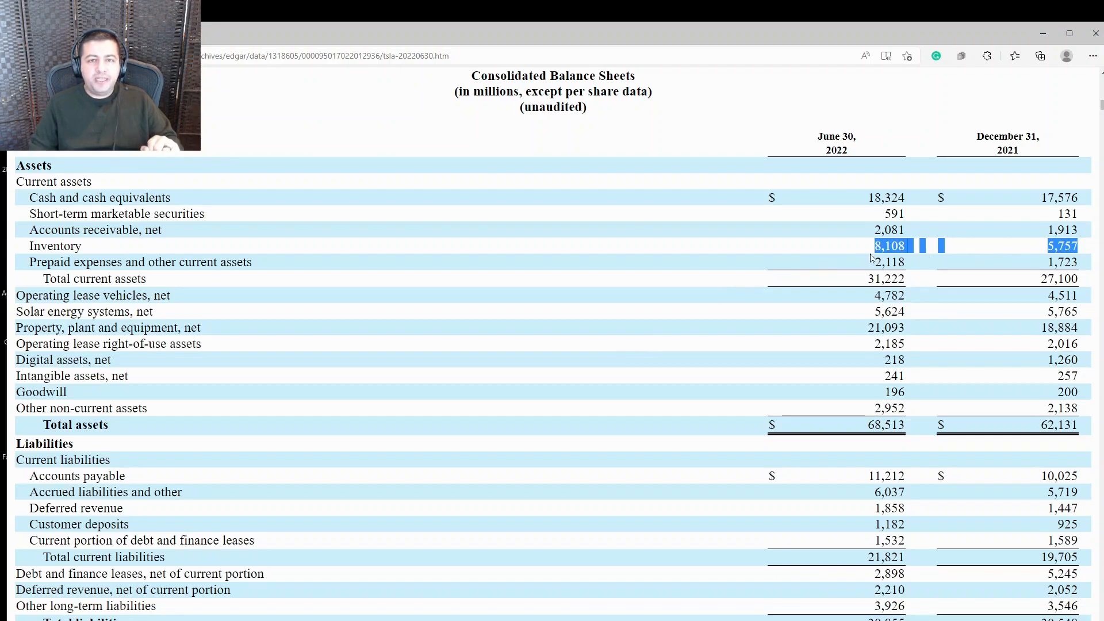
{"action": "mouse_move", "coordinate": [1049, 261]}
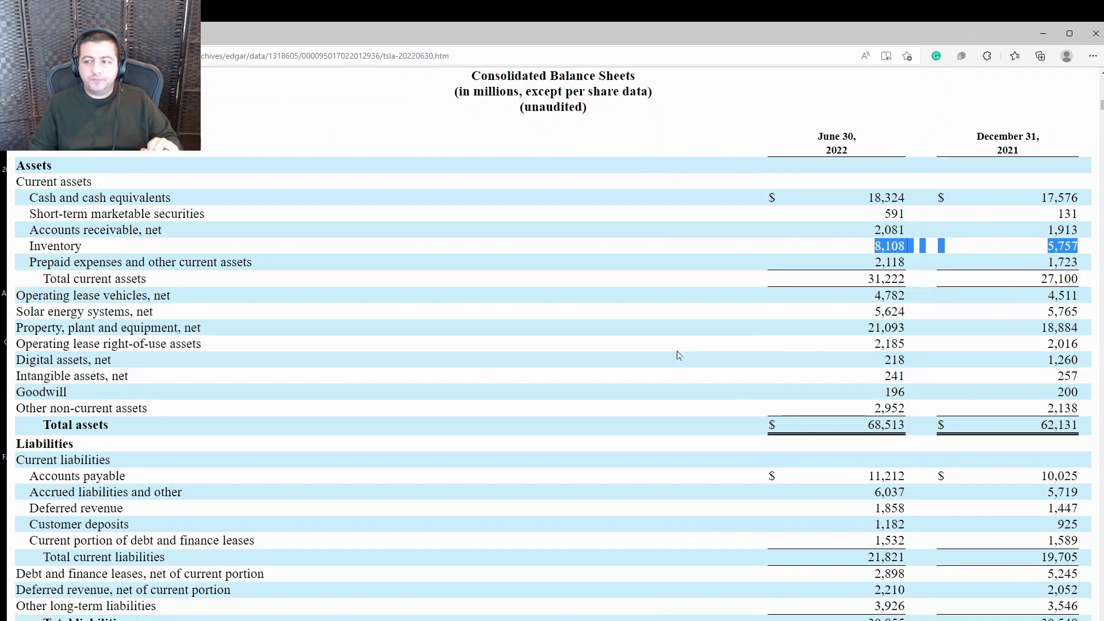
{"action": "mouse_move", "coordinate": [676, 390]}
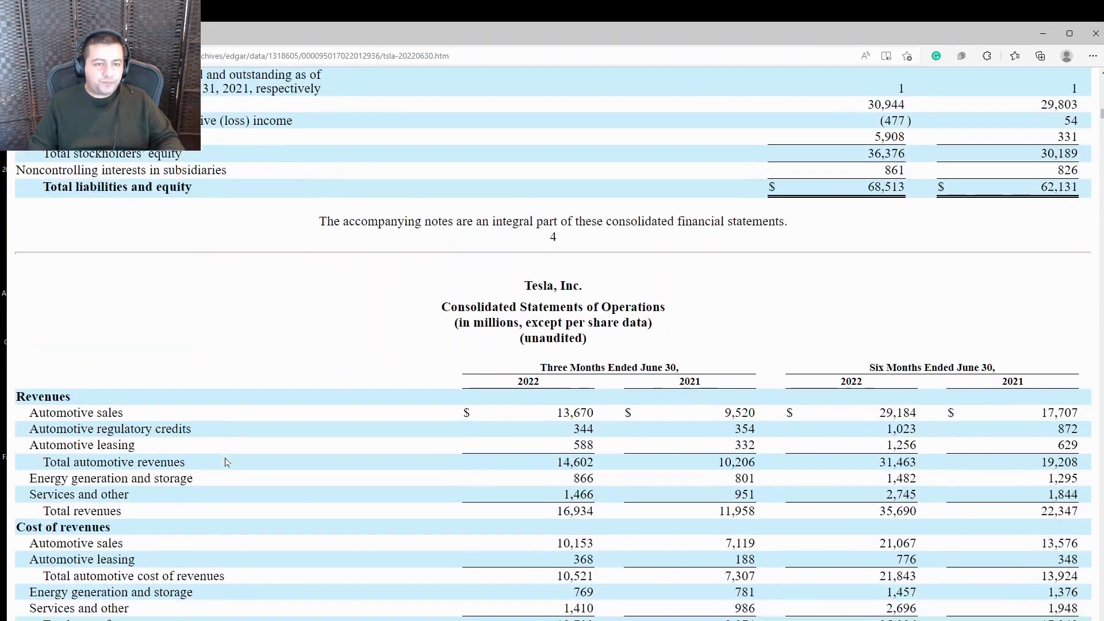
Scroll to the statement of operations rows from Automotive sales to Net income, total revenues $16,934 million
{"action": "scroll", "scroll_direction": "down", "scroll_amount": 3}
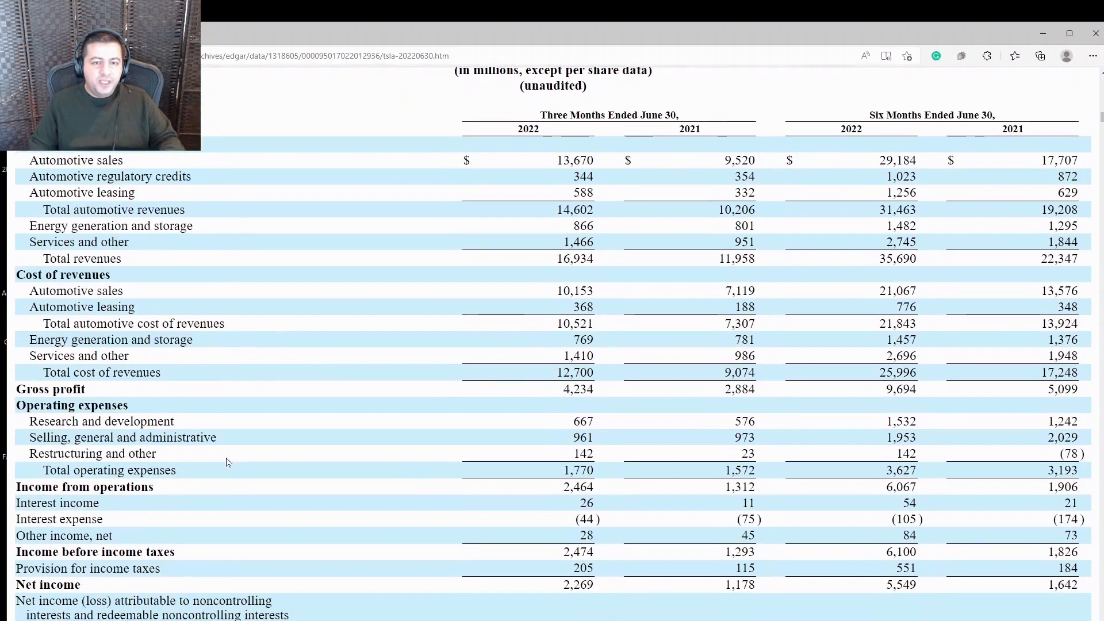
{"action": "scroll", "scroll_direction": "up", "scroll_amount": 3}
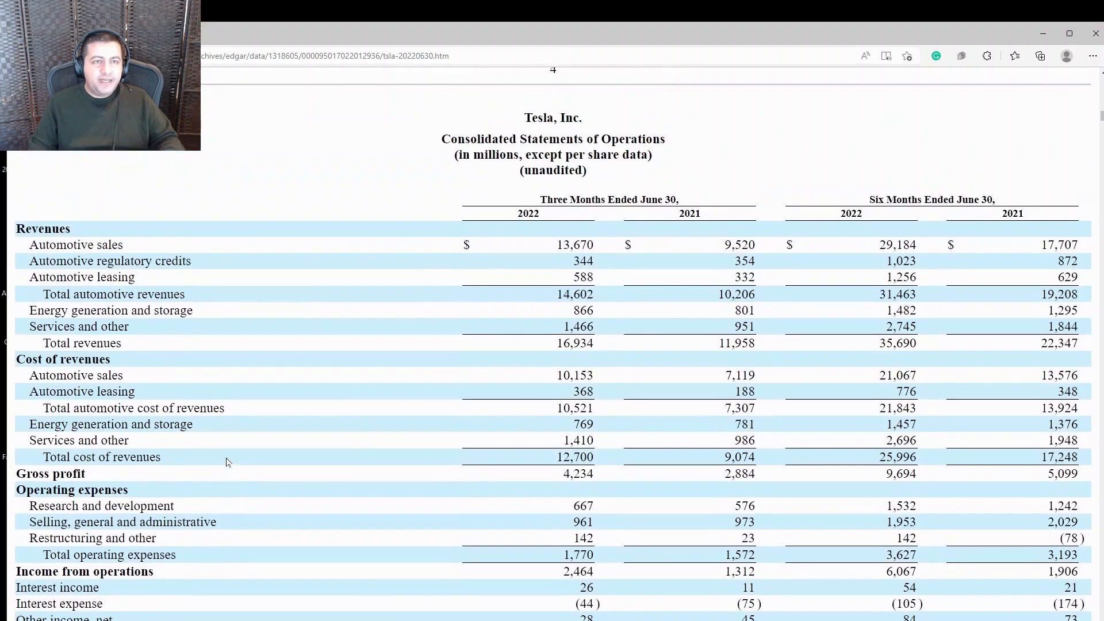
{"action": "scroll", "scroll_direction": "down", "scroll_amount": 3}
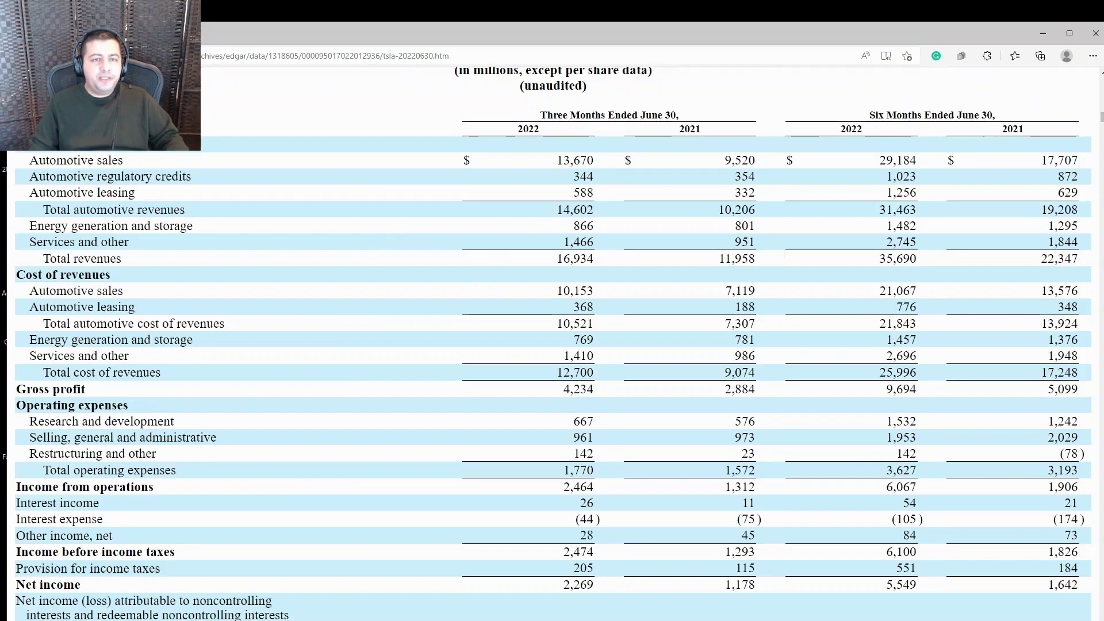
Highlight the Q2 Total automotive revenues, 14,602 for 2022 and 10,206 for 2021
{"action": "left_click_drag", "start_coordinate": [578, 210], "coordinate": [736, 209]}
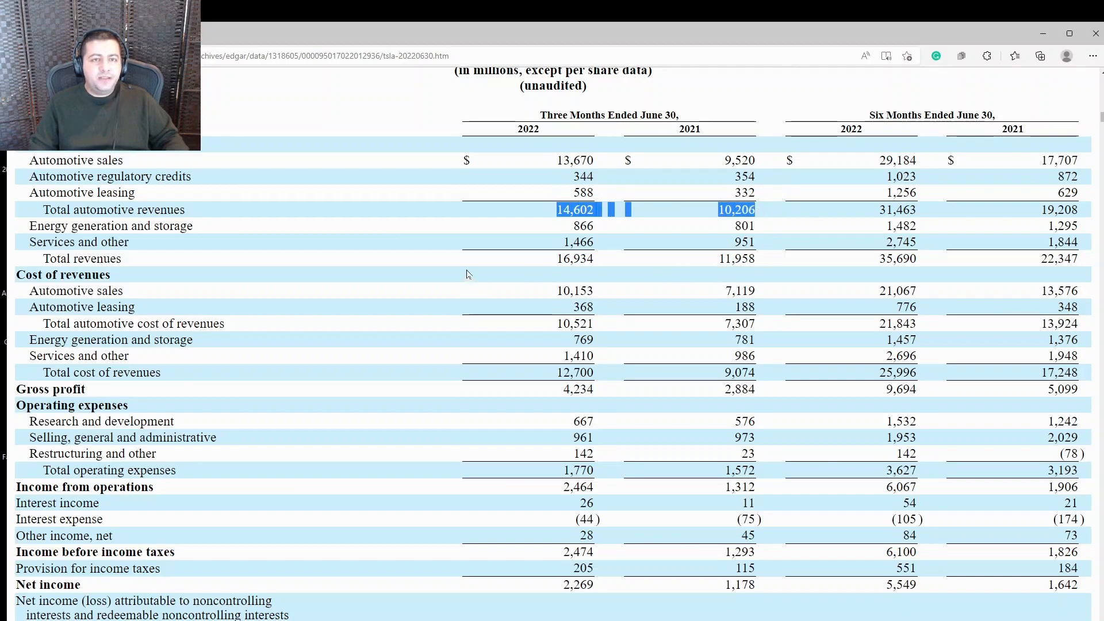
{"action": "mouse_move", "coordinate": [713, 212]}
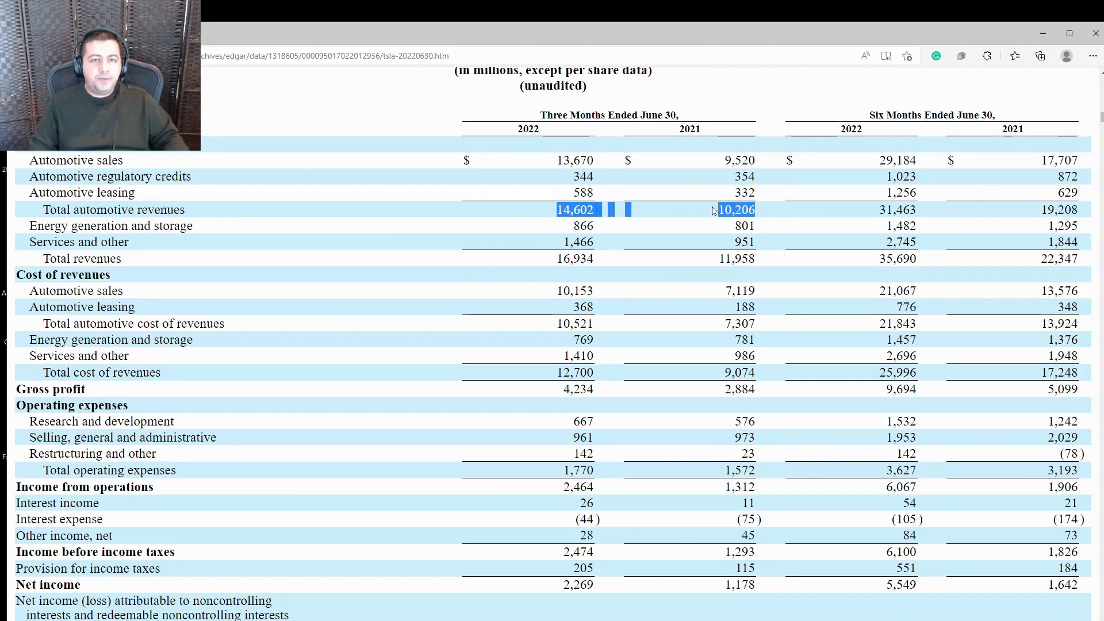
{"action": "left_click", "coordinate": [737, 209]}
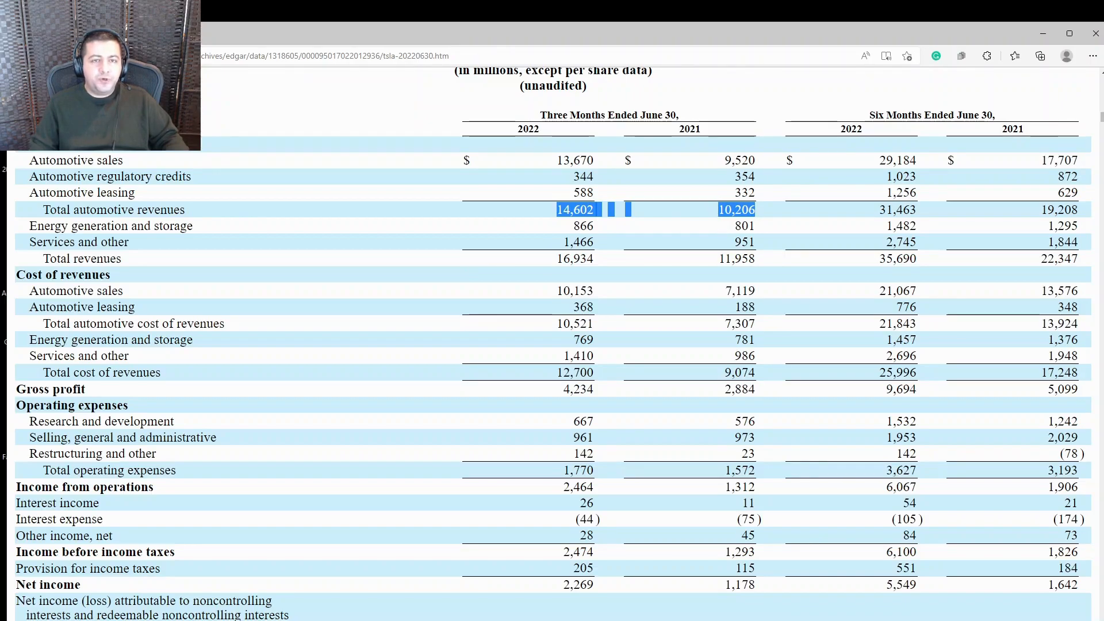
{"action": "mouse_move", "coordinate": [538, 193]}
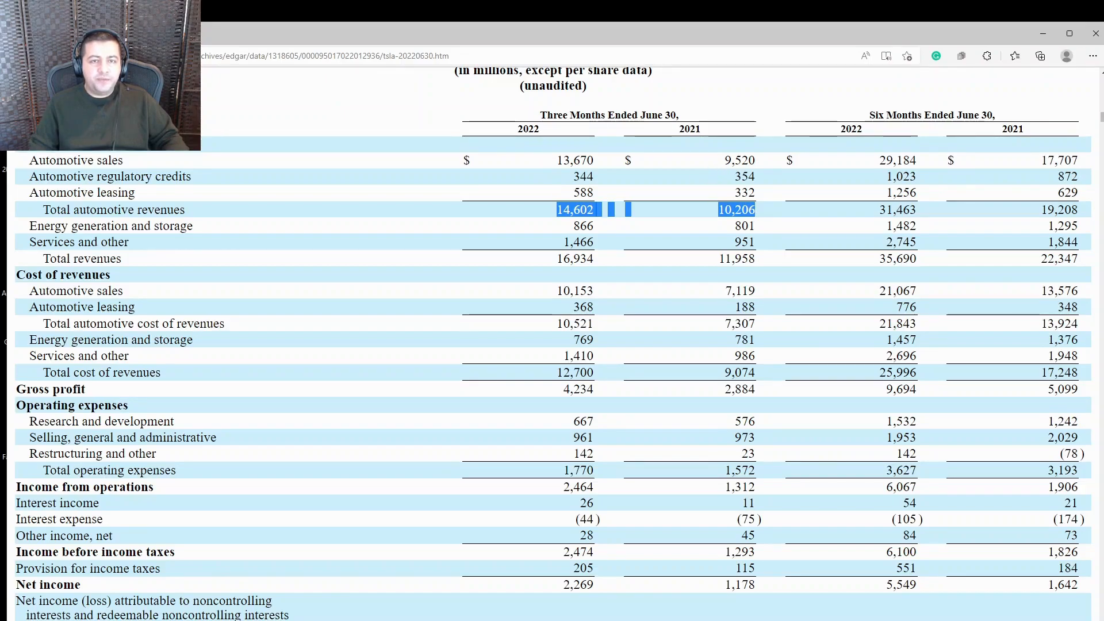
{"action": "mouse_move", "coordinate": [683, 282]}
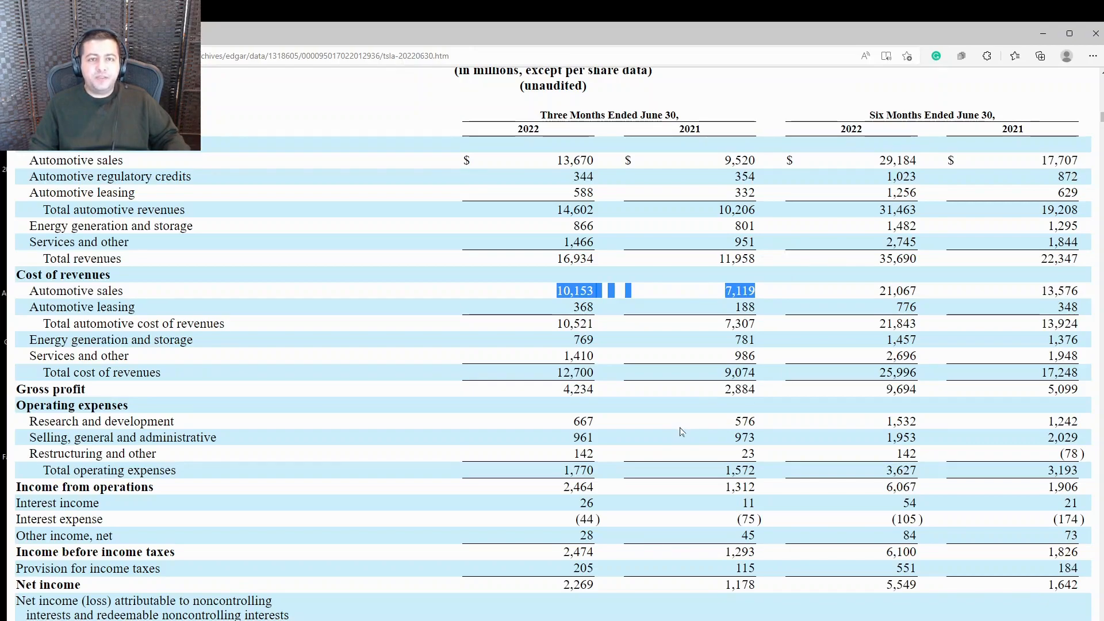
{"action": "mouse_move", "coordinate": [642, 444]}
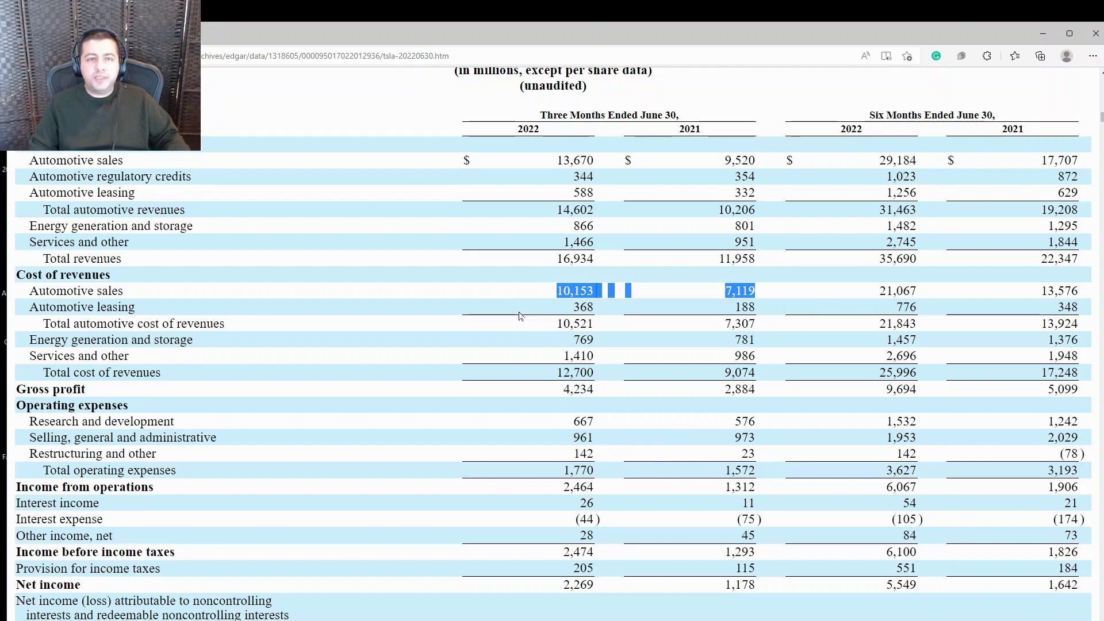
{"action": "mouse_move", "coordinate": [557, 308]}
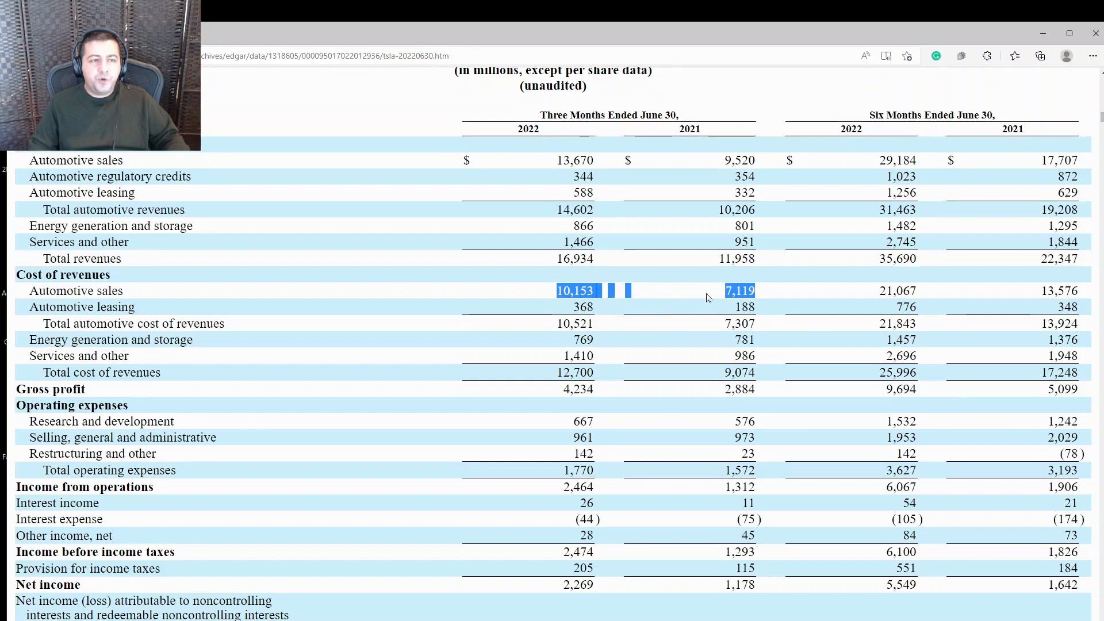
{"action": "mouse_move", "coordinate": [720, 300]}
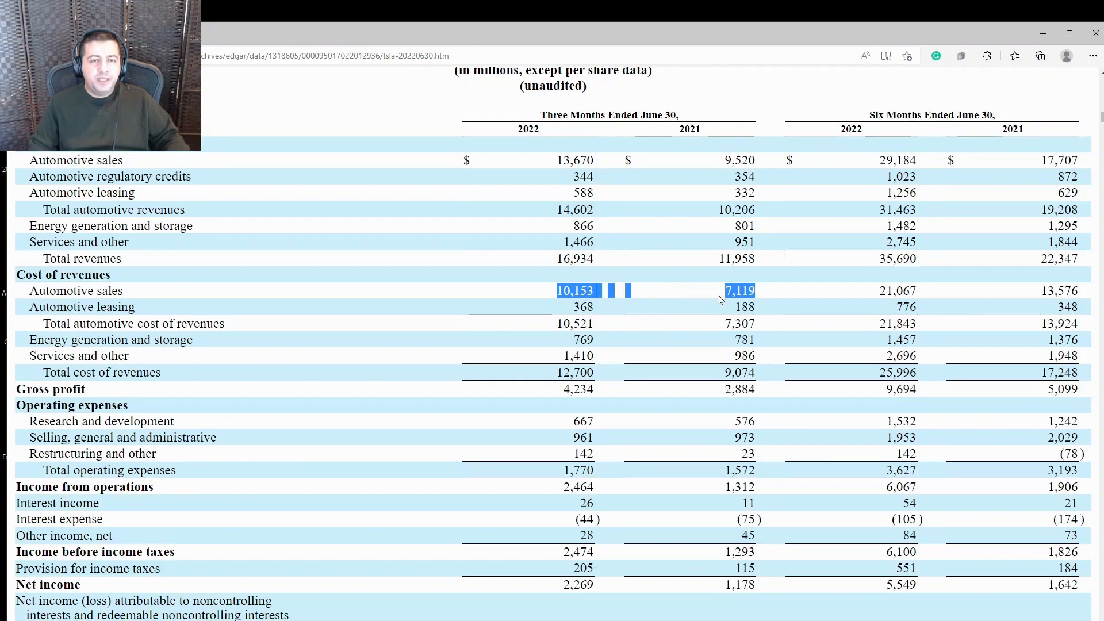
{"action": "mouse_move", "coordinate": [662, 226]}
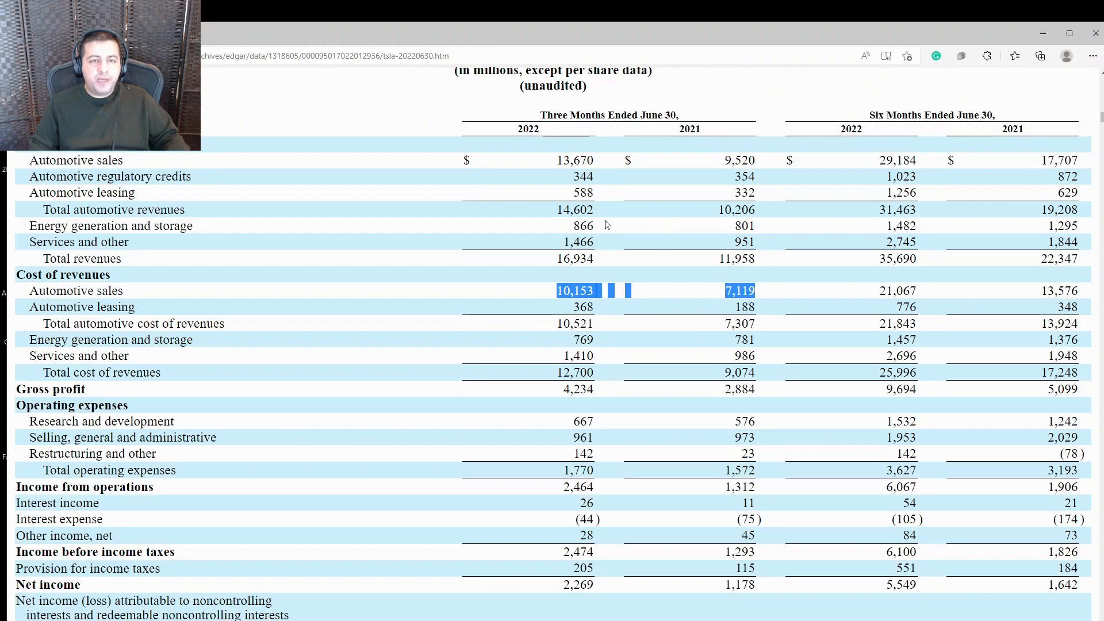
{"action": "mouse_move", "coordinate": [620, 237]}
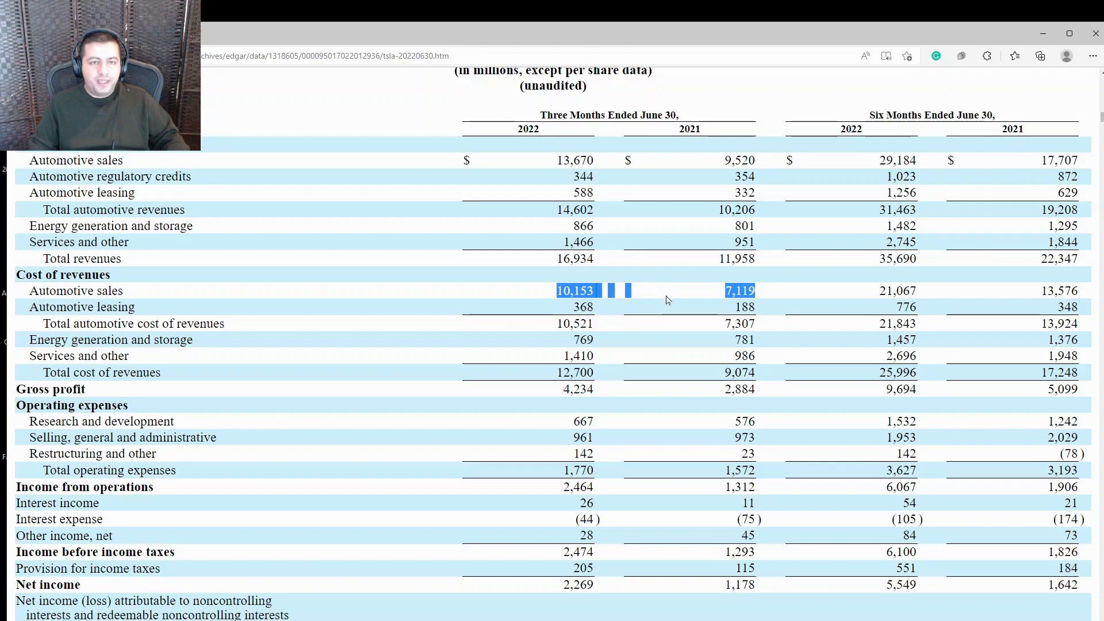
{"action": "mouse_move", "coordinate": [559, 341]}
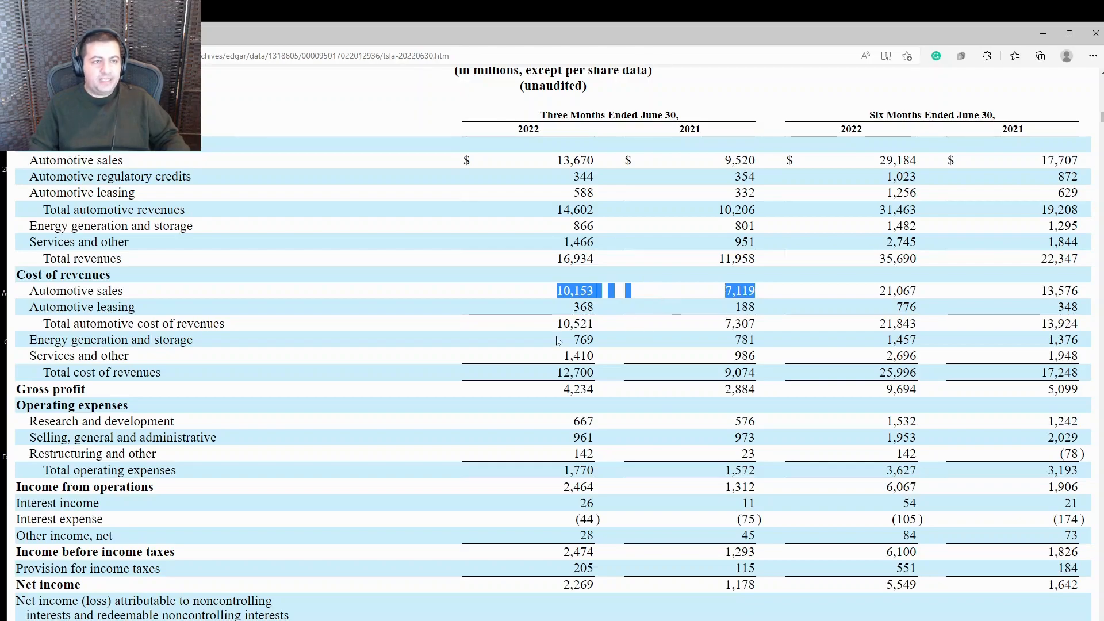
{"action": "mouse_move", "coordinate": [538, 418]}
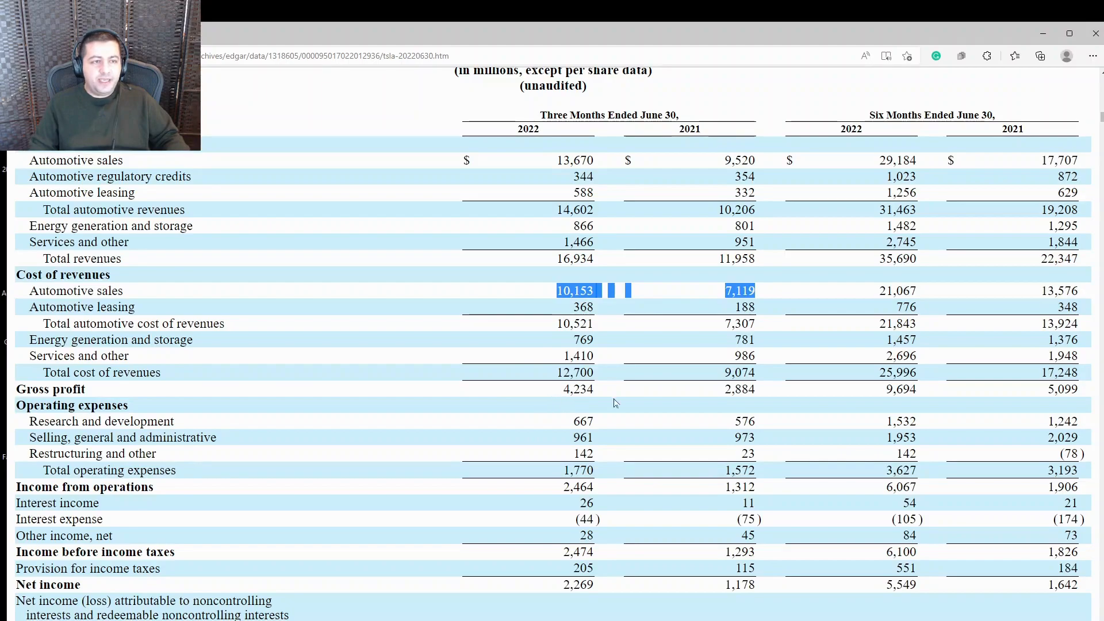
{"action": "mouse_move", "coordinate": [557, 400]}
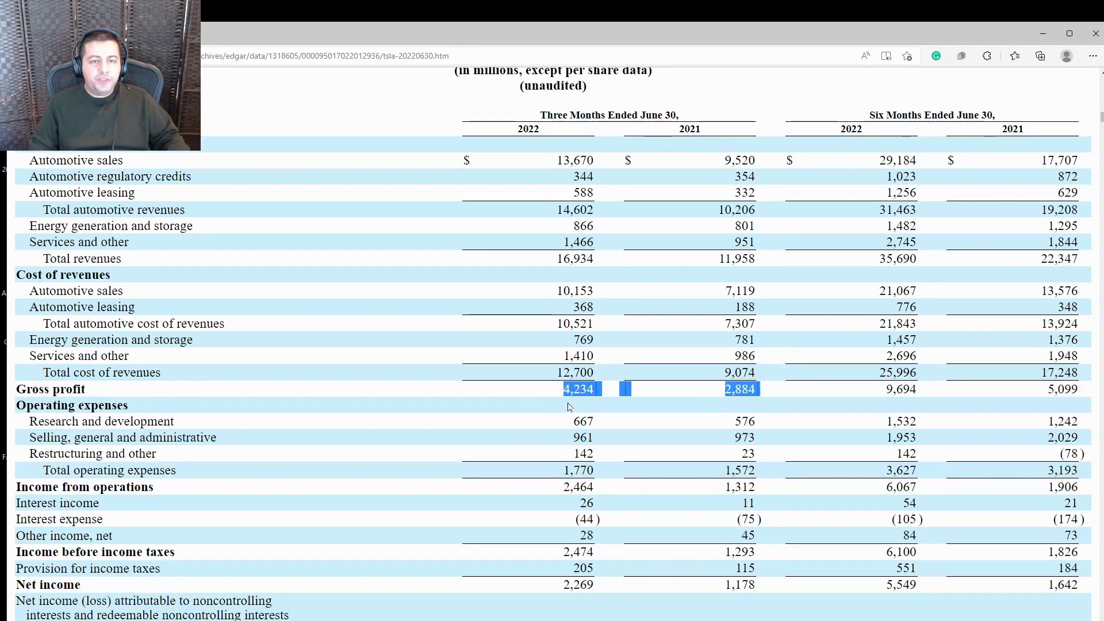
{"action": "mouse_move", "coordinate": [735, 404]}
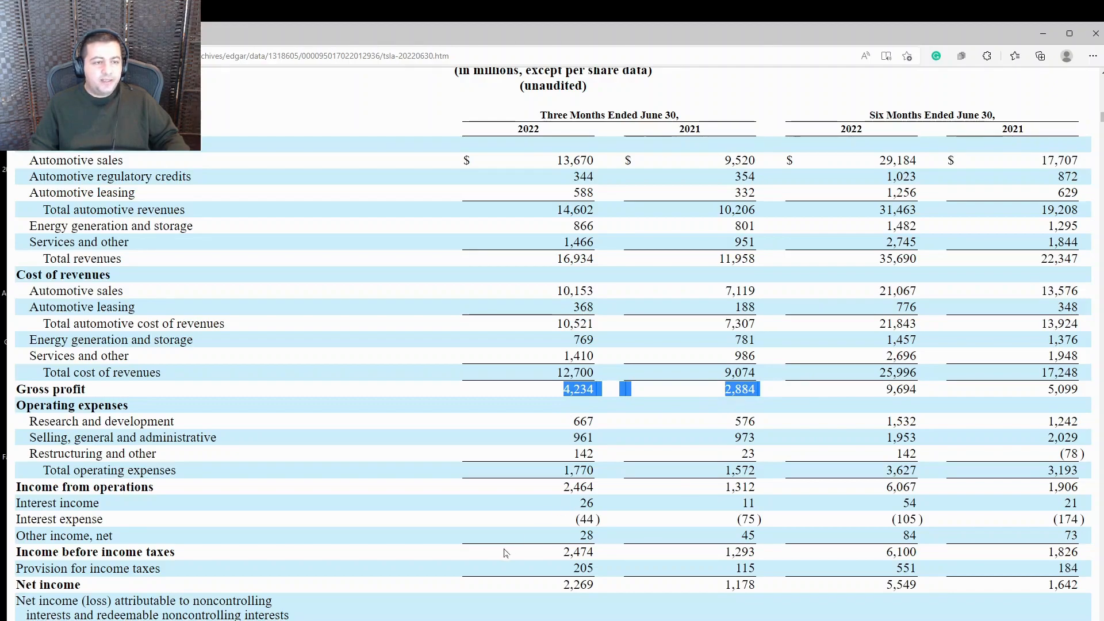
{"action": "mouse_move", "coordinate": [549, 378]}
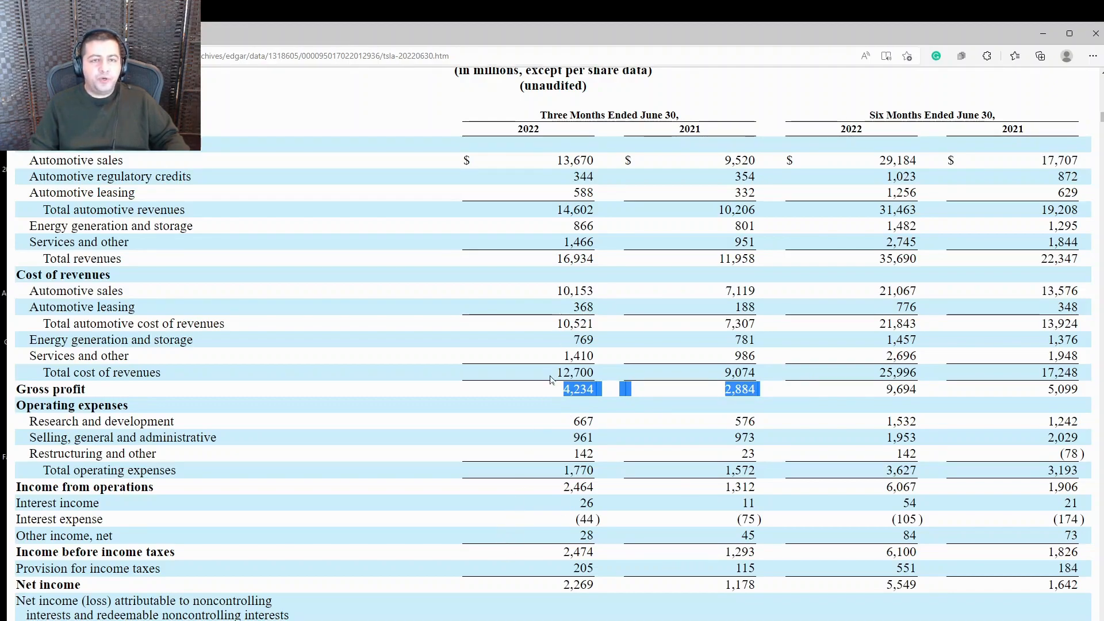
{"action": "mouse_move", "coordinate": [525, 426]}
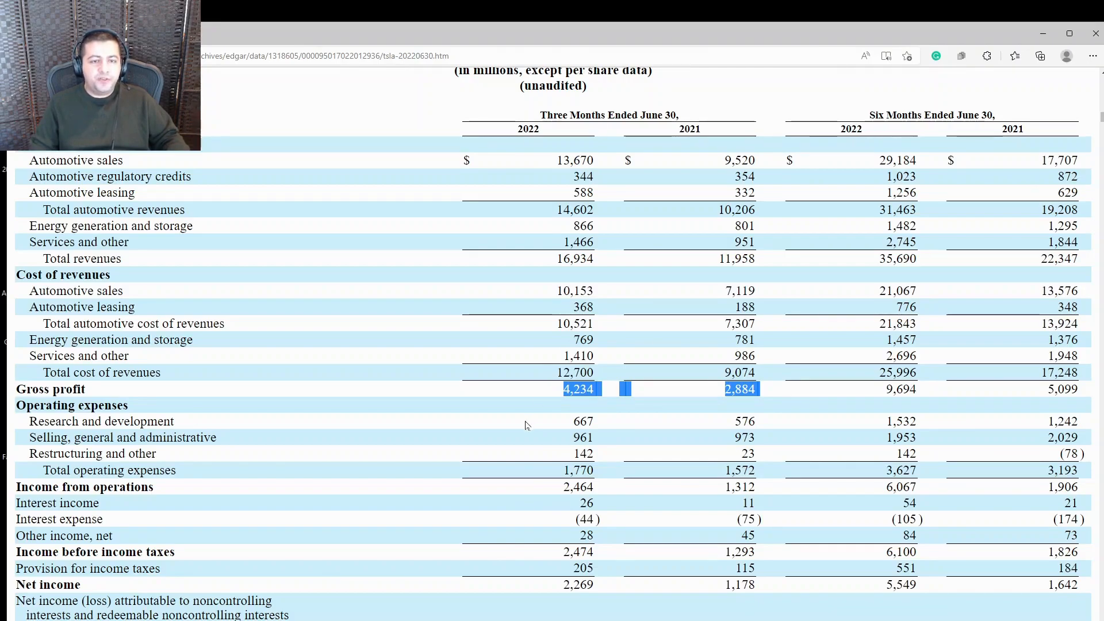
Scroll past the equity statement to the Consolidated Statements of Cash Flows showing $6,346 million operating cash
{"action": "scroll", "scroll_direction": "down", "scroll_amount": 3}
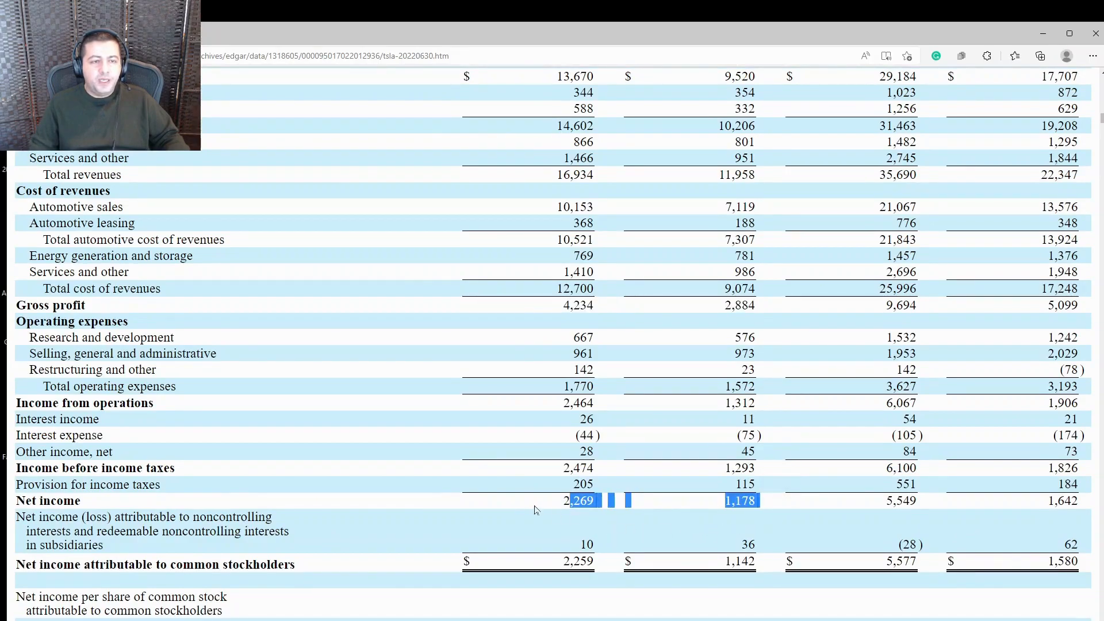
{"action": "mouse_move", "coordinate": [381, 572]}
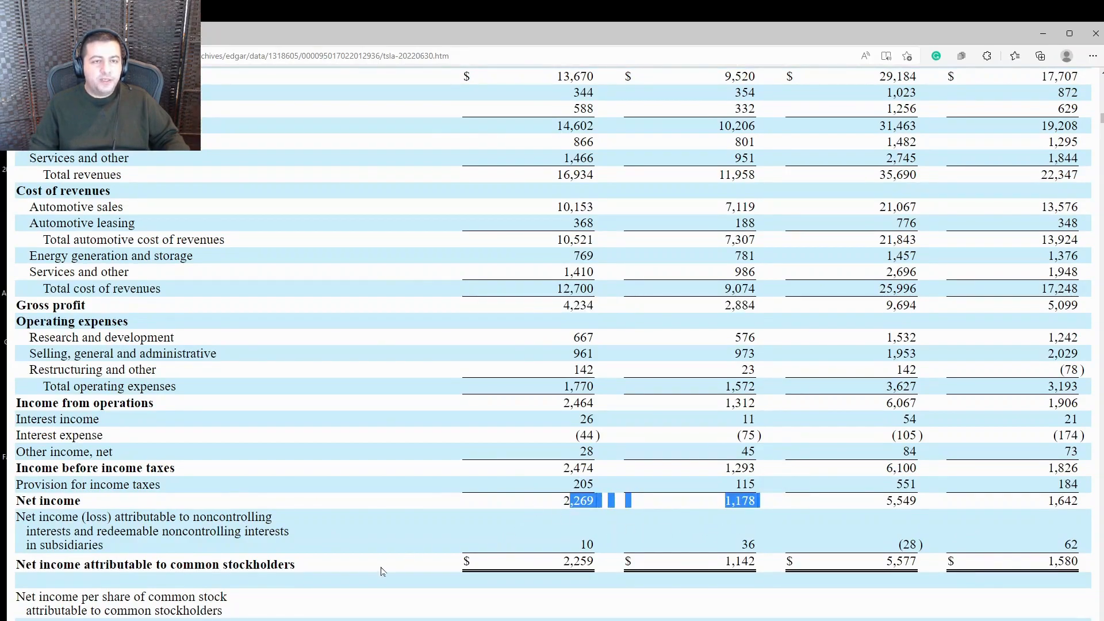
{"action": "scroll", "scroll_direction": "down", "scroll_amount": 3}
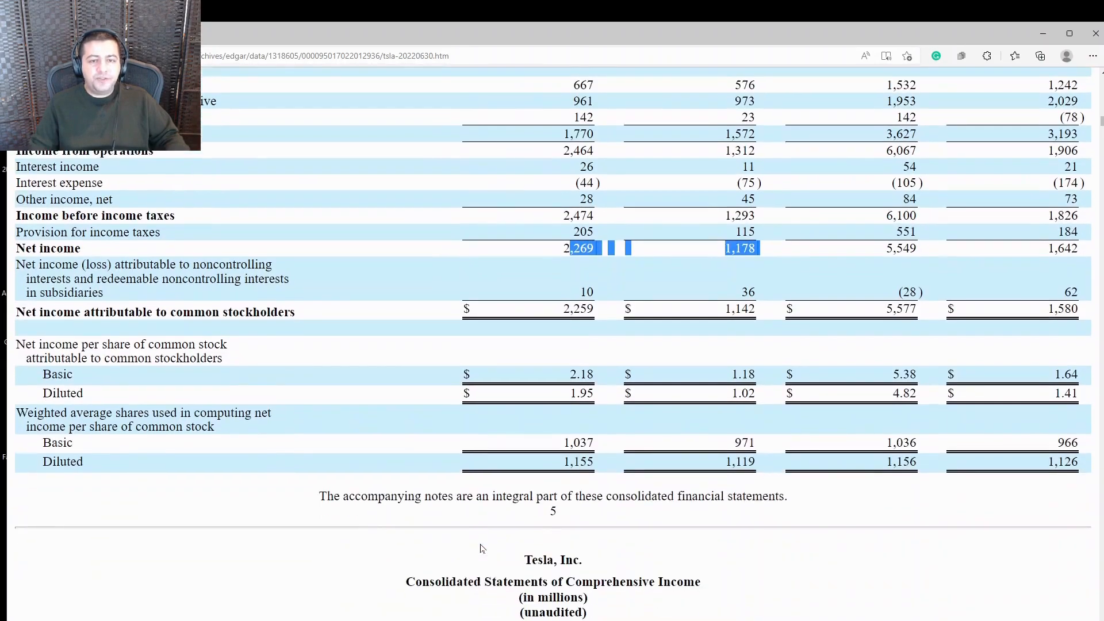
{"action": "scroll", "scroll_direction": "down", "scroll_amount": 3}
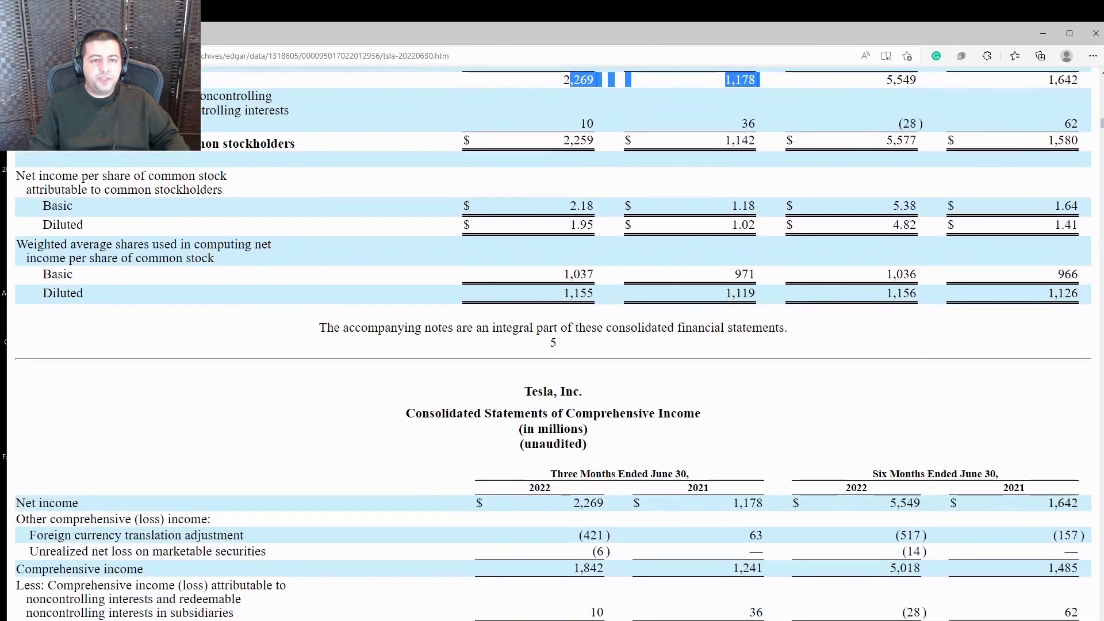
{"action": "scroll", "scroll_direction": "down", "scroll_amount": 3}
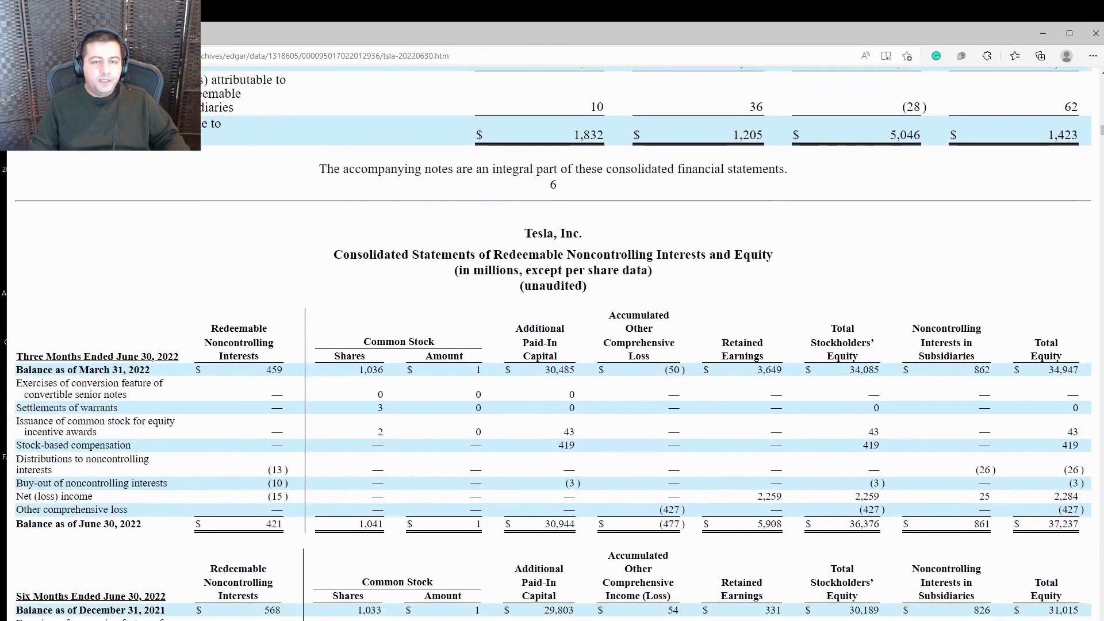
{"action": "scroll", "scroll_direction": "down", "scroll_amount": 3}
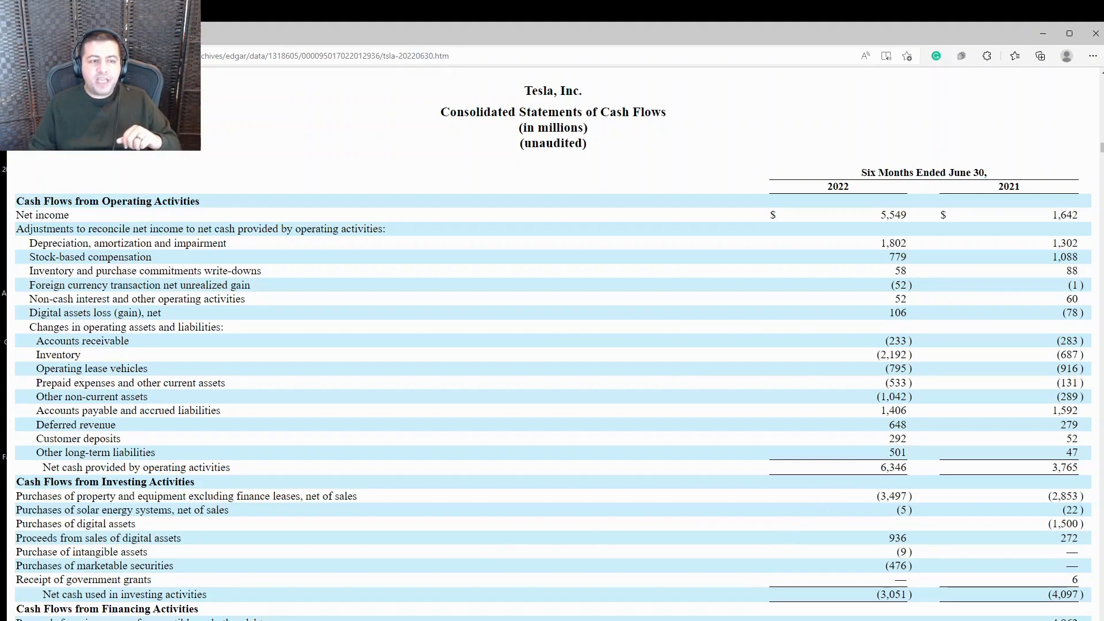
{"action": "mouse_move", "coordinate": [610, 599]}
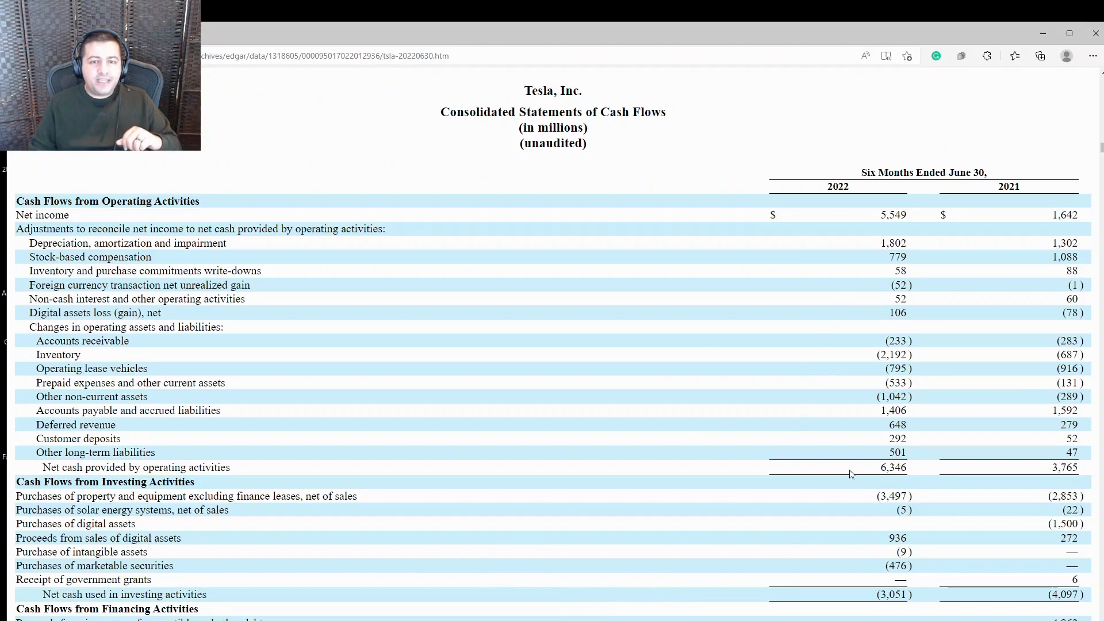
{"action": "double_click", "coordinate": [884, 467]}
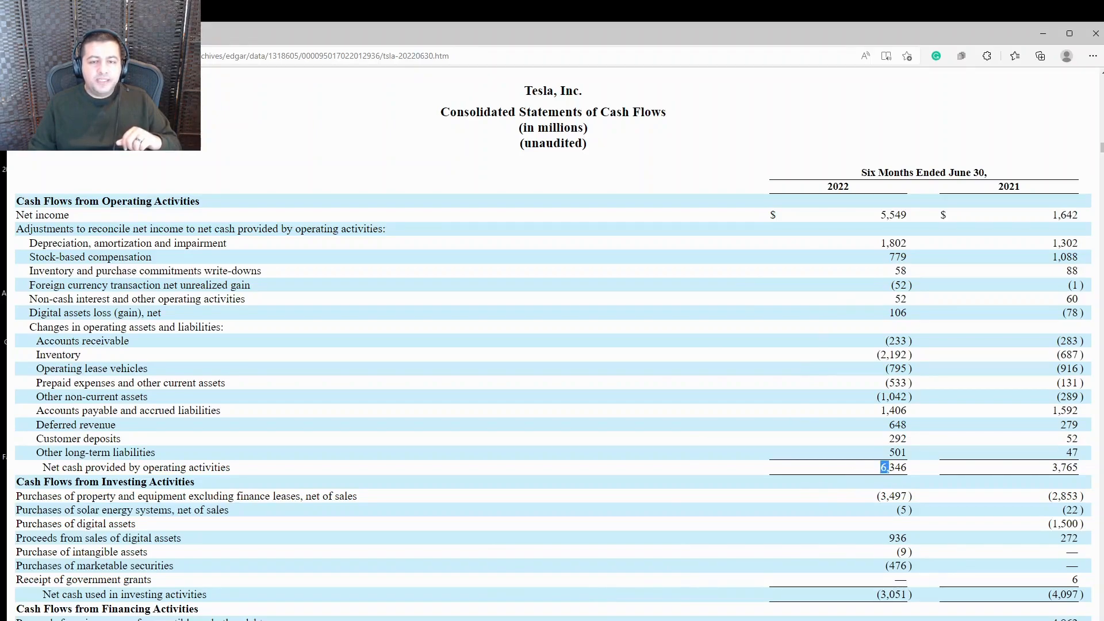
{"action": "left_click_drag", "start_coordinate": [883, 467], "coordinate": [1035, 467]}
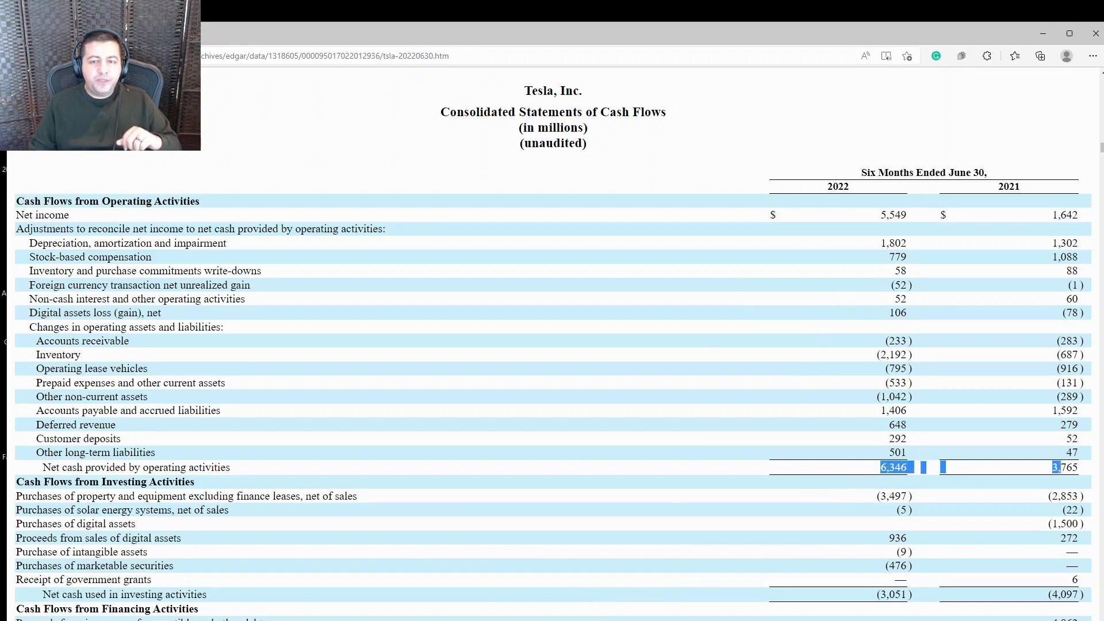
{"action": "left_click", "coordinate": [1052, 482]}
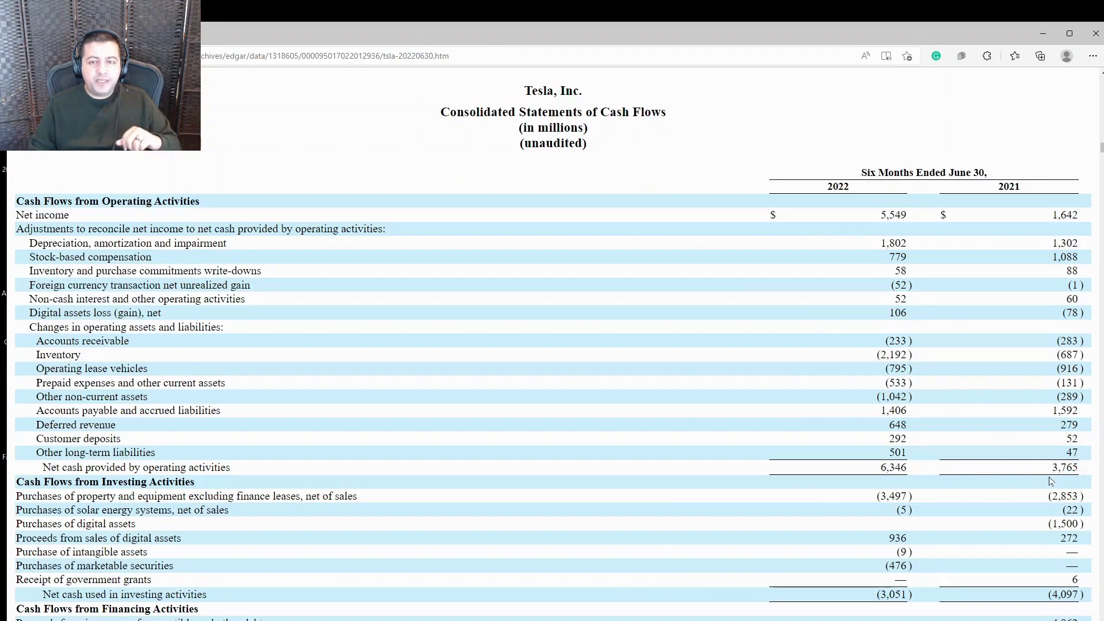
{"action": "mouse_move", "coordinate": [1062, 480]}
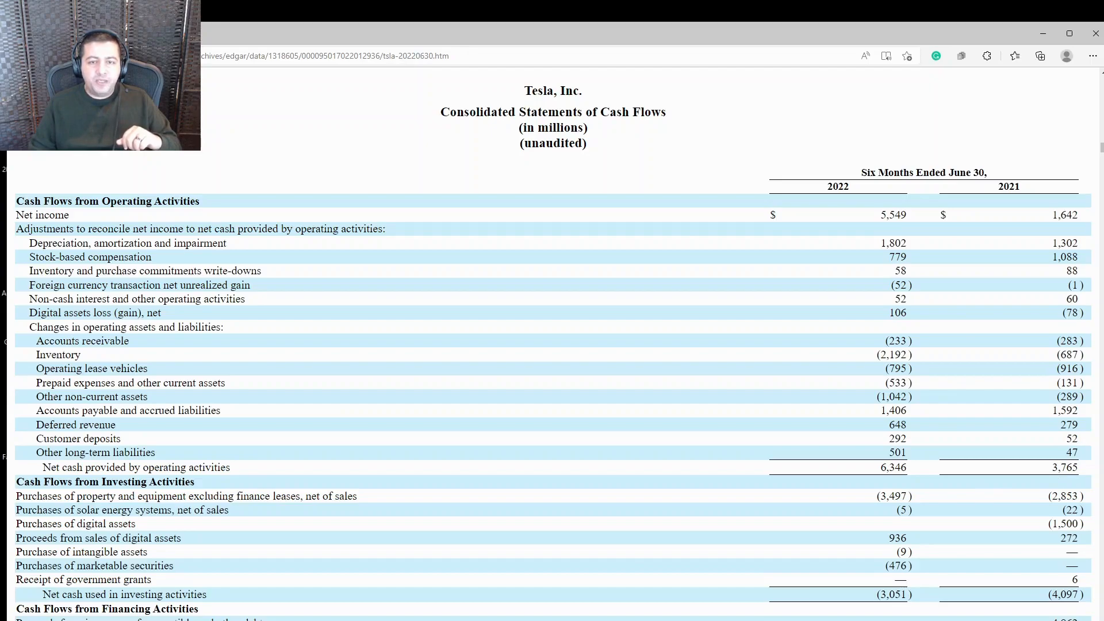
{"action": "mouse_move", "coordinate": [1018, 478]}
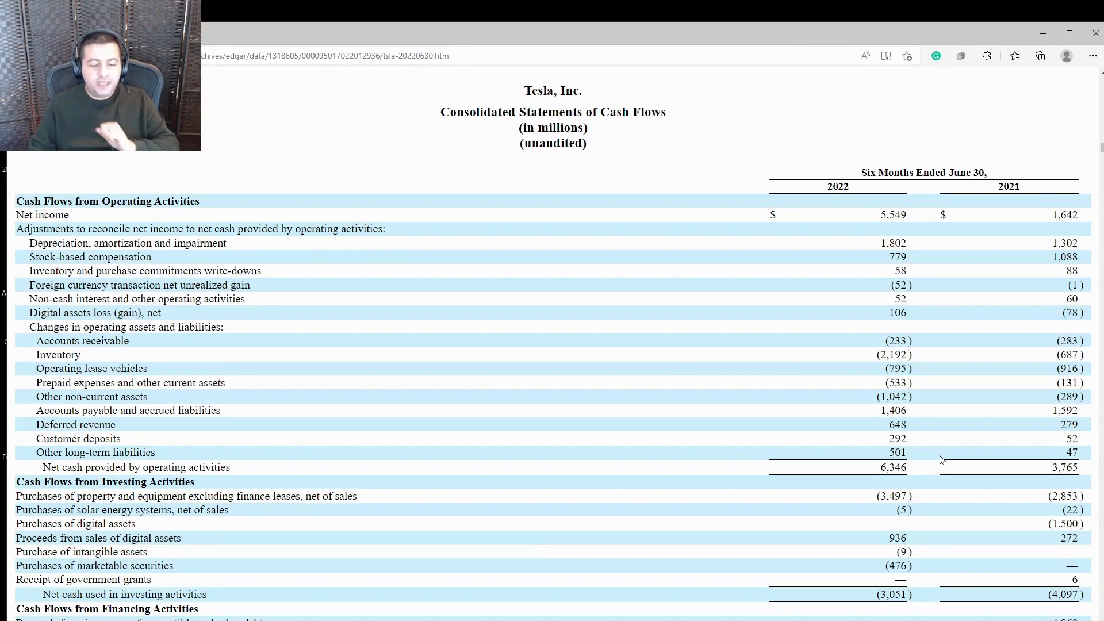
{"action": "mouse_move", "coordinate": [928, 459]}
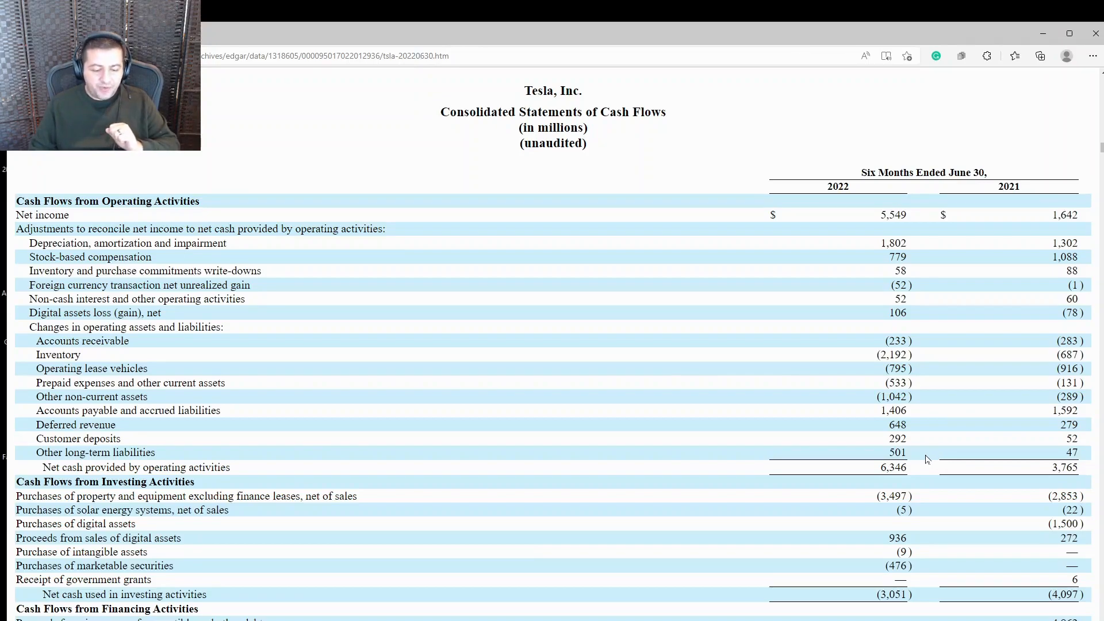
Scroll so the investing and financing activities rows, including debt repayments of $2,219 versus $7,408 million, are visible
{"action": "scroll", "scroll_direction": "down", "scroll_amount": 3}
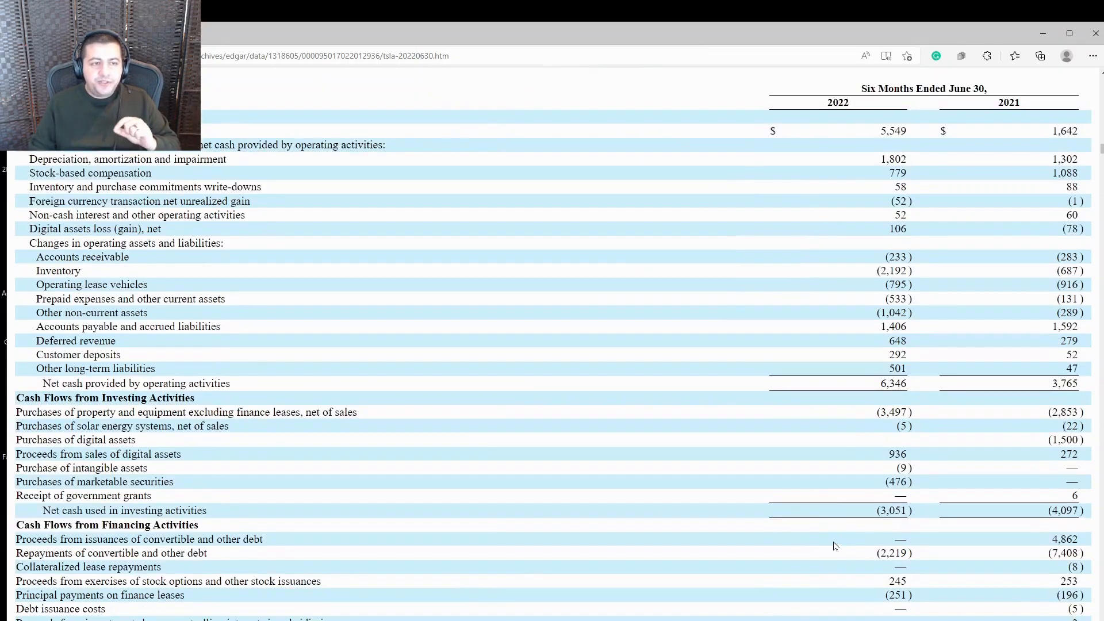
{"action": "mouse_move", "coordinate": [934, 486]}
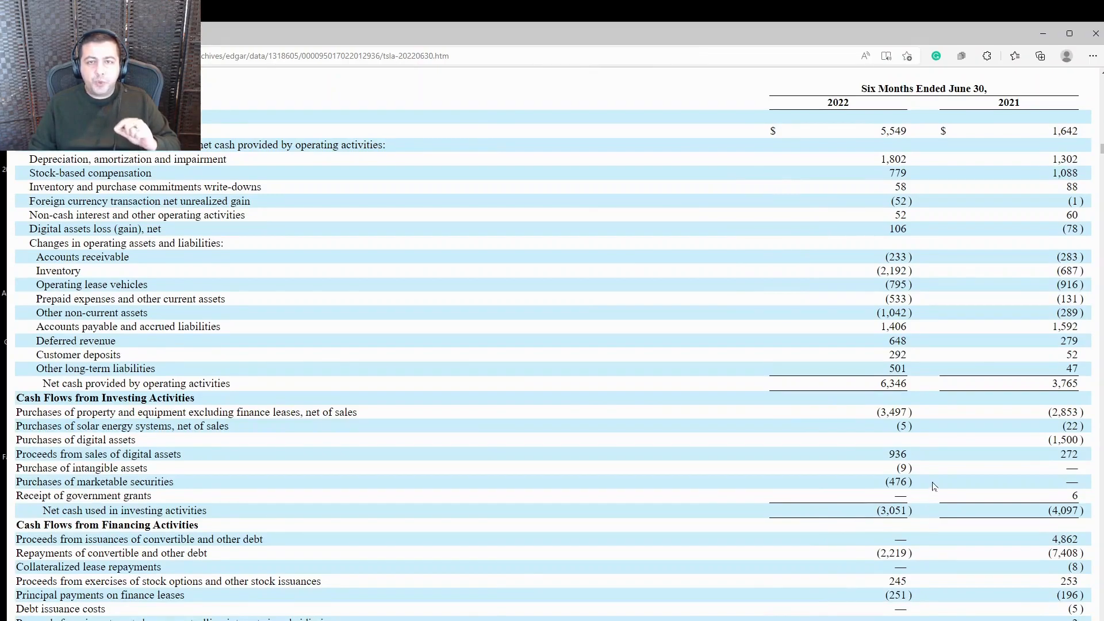
{"action": "mouse_move", "coordinate": [1047, 446]}
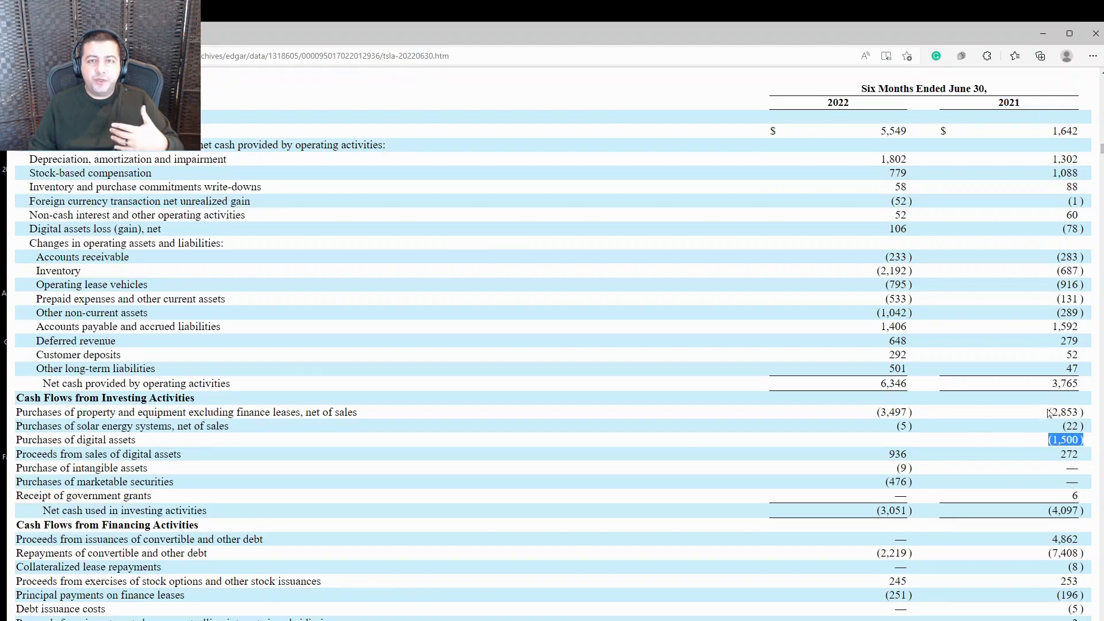
{"action": "mouse_move", "coordinate": [1059, 453]}
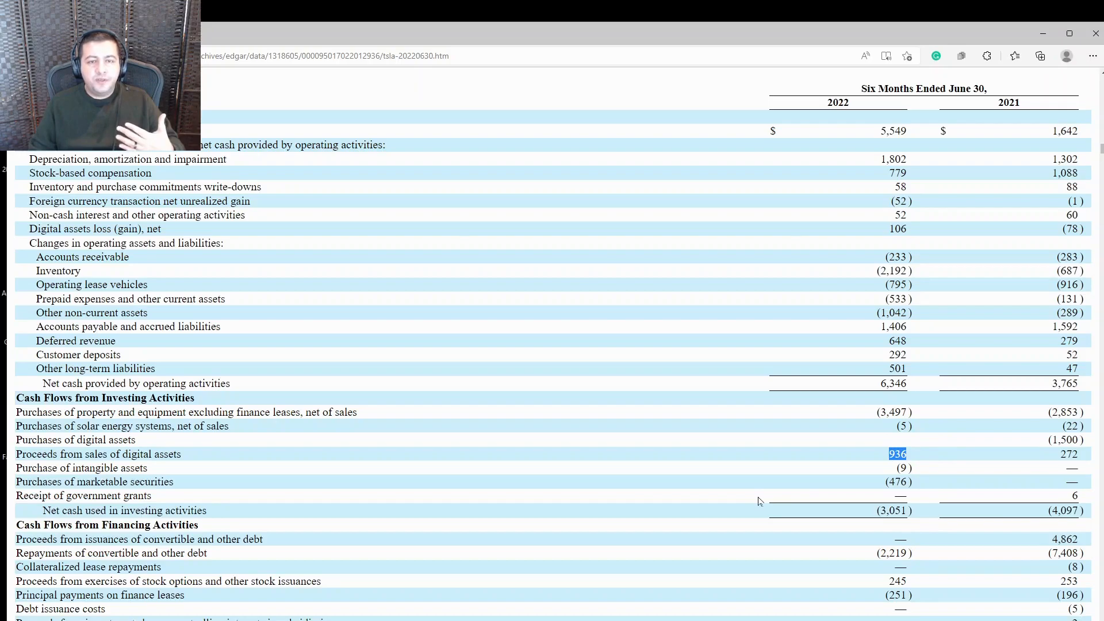
{"action": "mouse_move", "coordinate": [764, 495]}
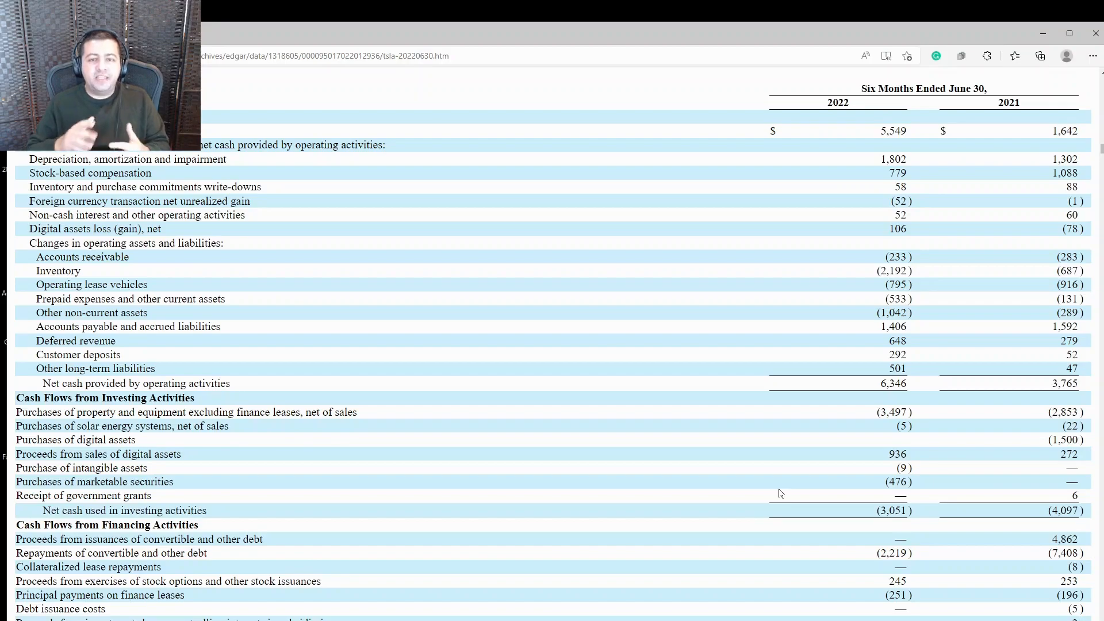
{"action": "mouse_move", "coordinate": [983, 497]}
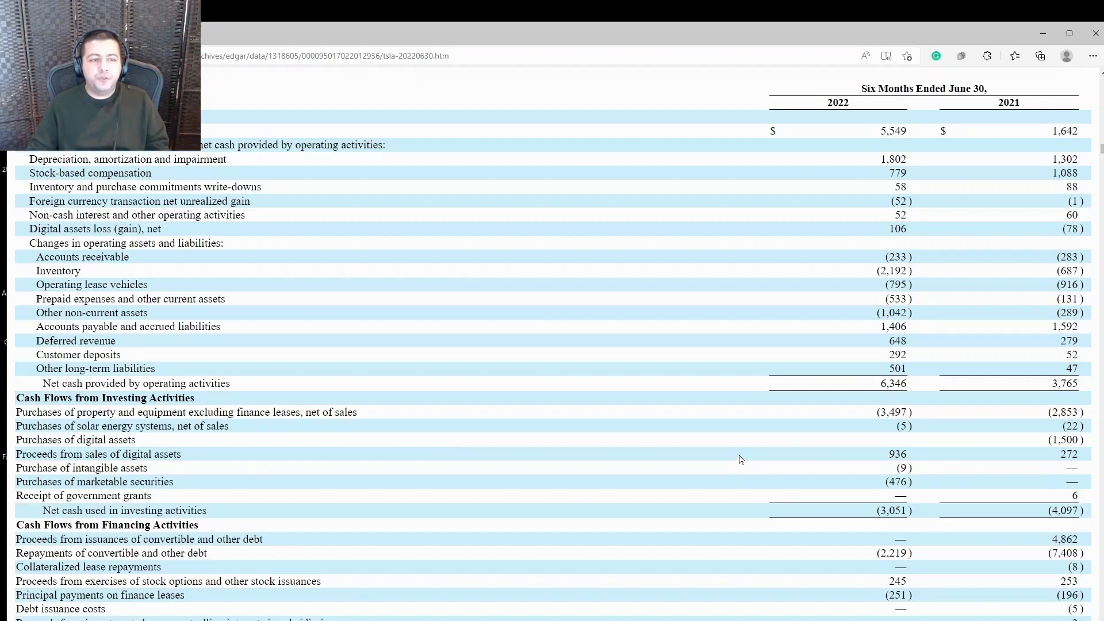
Scroll to the Notes to Consolidated Financial Statements and highlight the company description in Note 1 – Overview
{"action": "scroll", "scroll_direction": "down", "scroll_amount": 3}
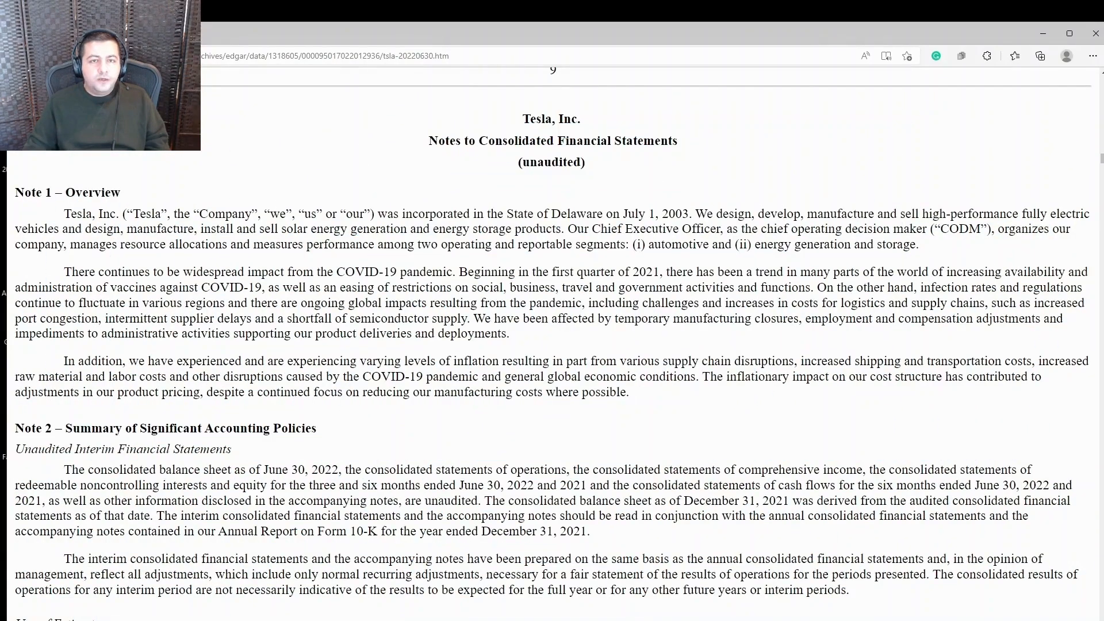
{"action": "left_click_drag", "start_coordinate": [697, 214], "coordinate": [729, 214]}
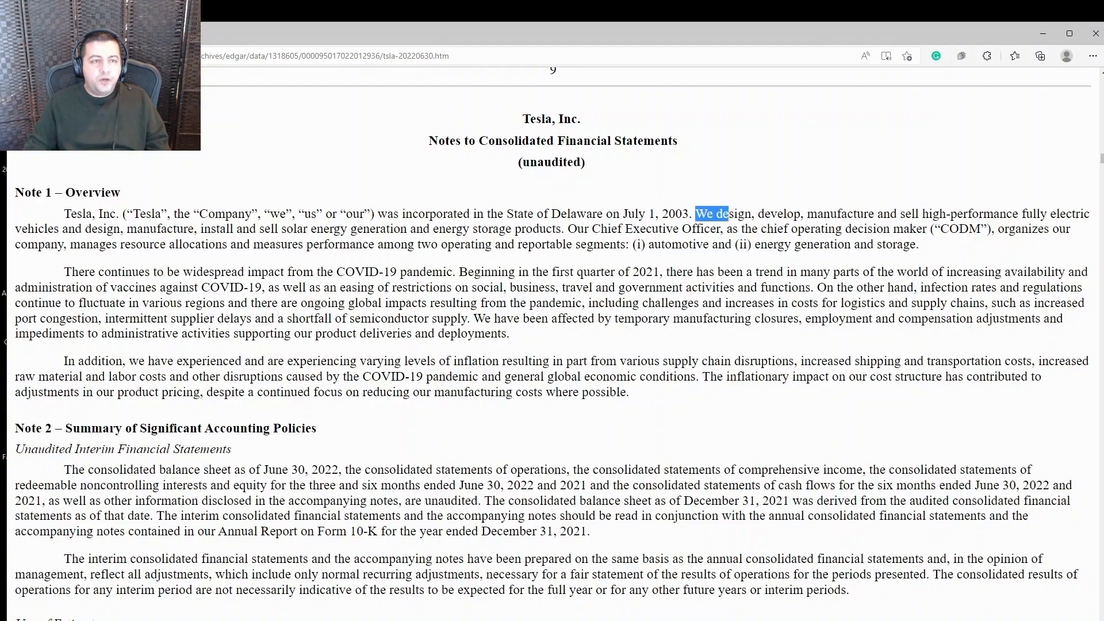
{"action": "left_click_drag", "start_coordinate": [712, 214], "coordinate": [594, 244]}
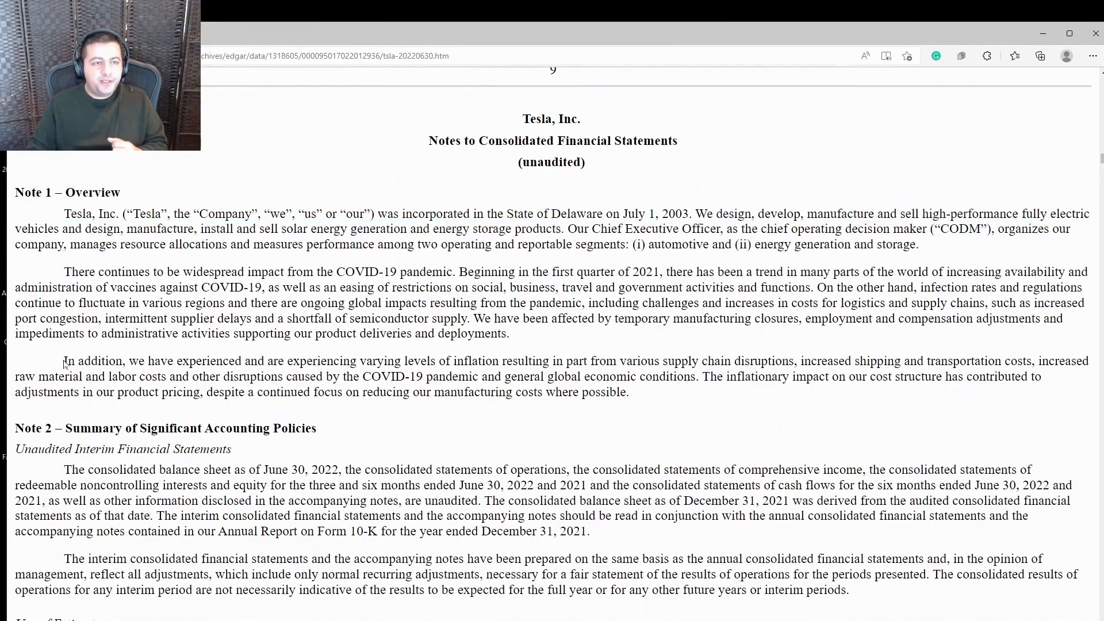
Highlight the Note 1 sentence from 'In addition' to 'general global economic conditions' on inflation and supply disruptions
{"action": "double_click", "coordinate": [77, 360]}
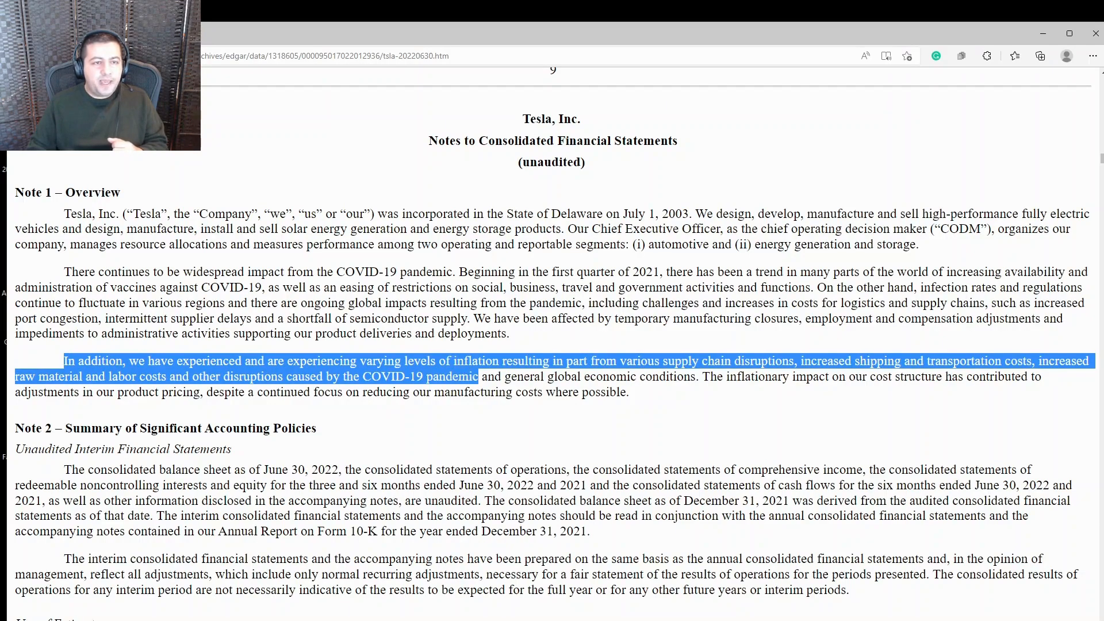
{"action": "left_click_drag", "start_coordinate": [477, 376], "coordinate": [695, 376]}
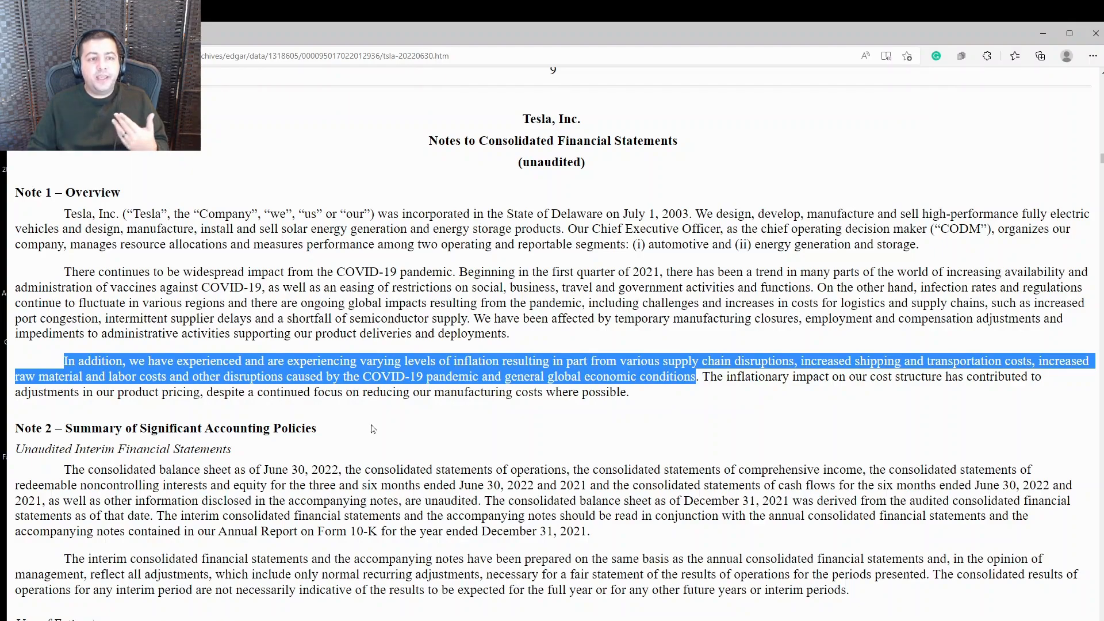
{"action": "mouse_move", "coordinate": [421, 428]}
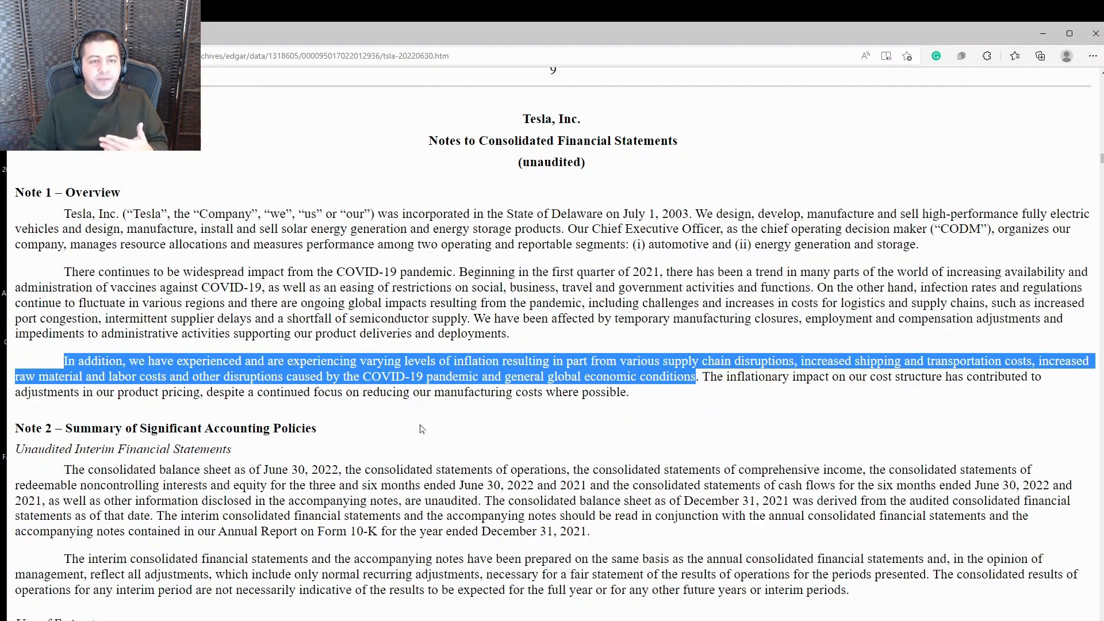
{"action": "mouse_move", "coordinate": [667, 416]}
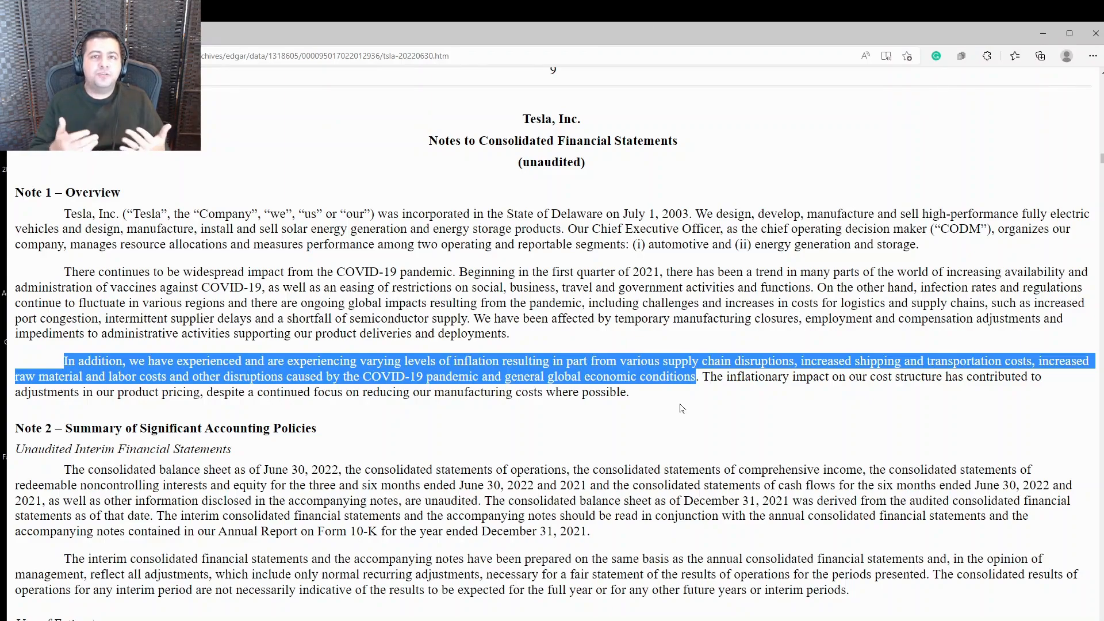
Scroll down to Note 3 – Digital Assets and its roughly 75% conversion into fiat currency statement
{"action": "scroll", "scroll_direction": "down", "scroll_amount": 3}
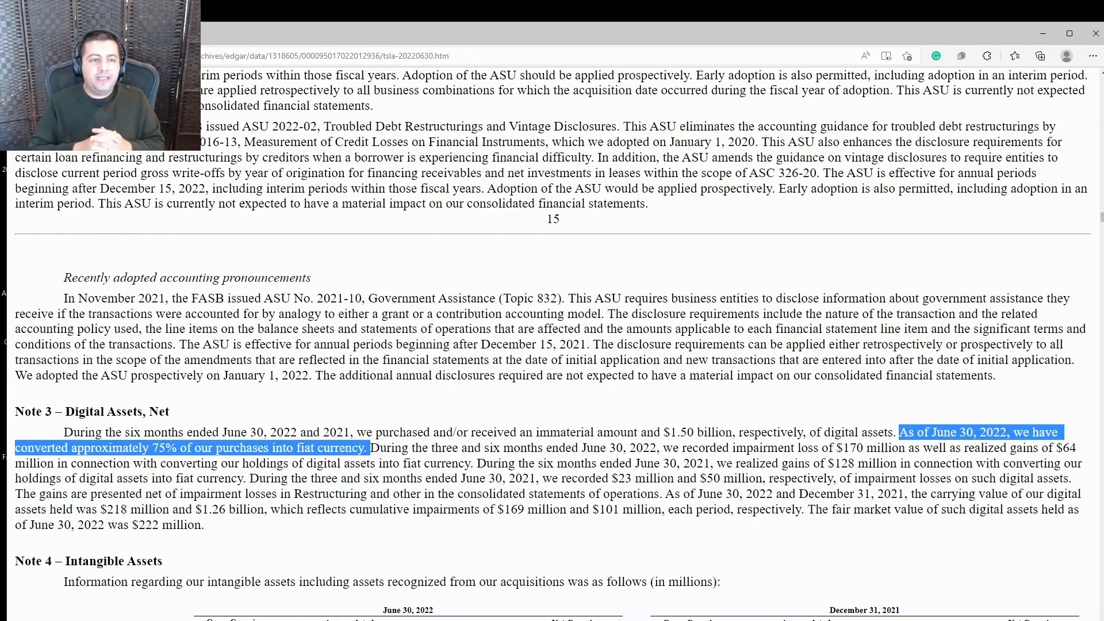
{"action": "scroll", "scroll_direction": "down", "scroll_amount": 3}
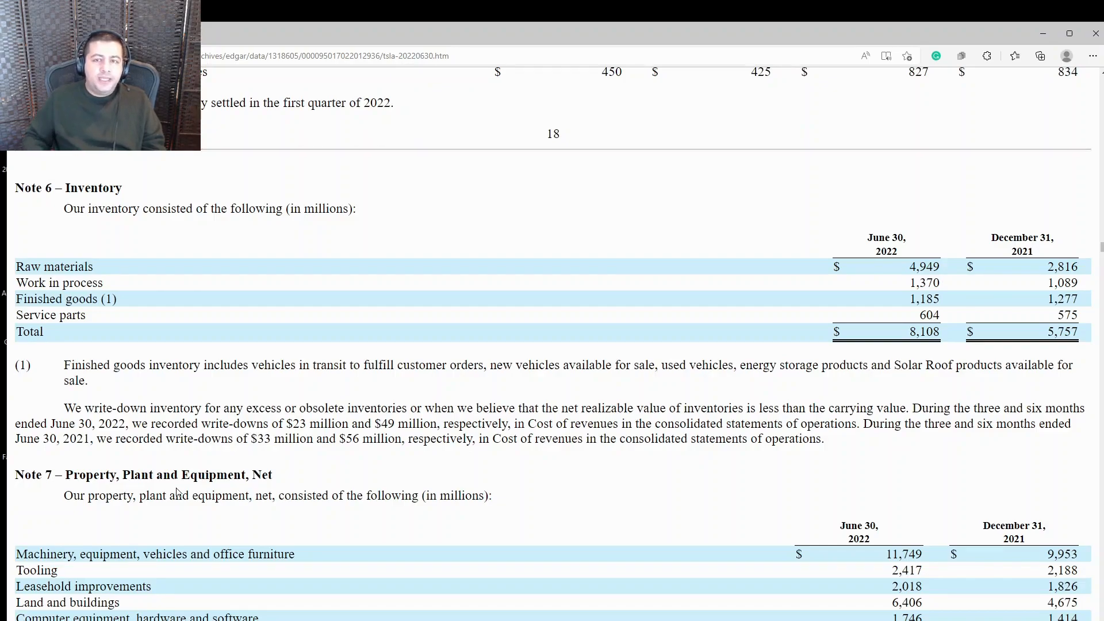
{"action": "mouse_move", "coordinate": [109, 299]}
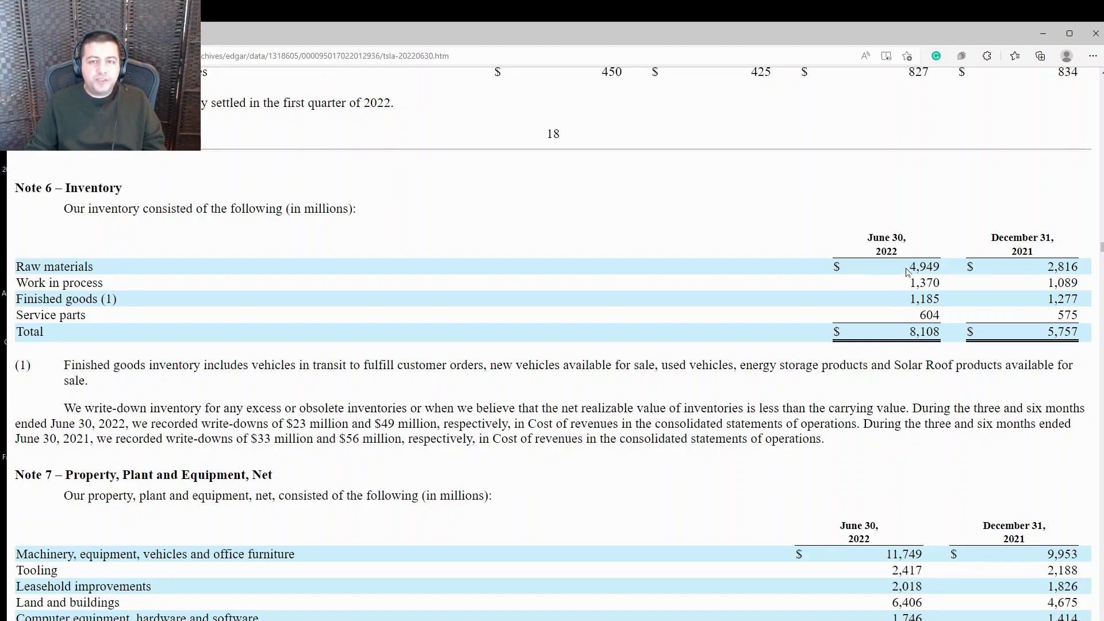
{"action": "double_click", "coordinate": [912, 265]}
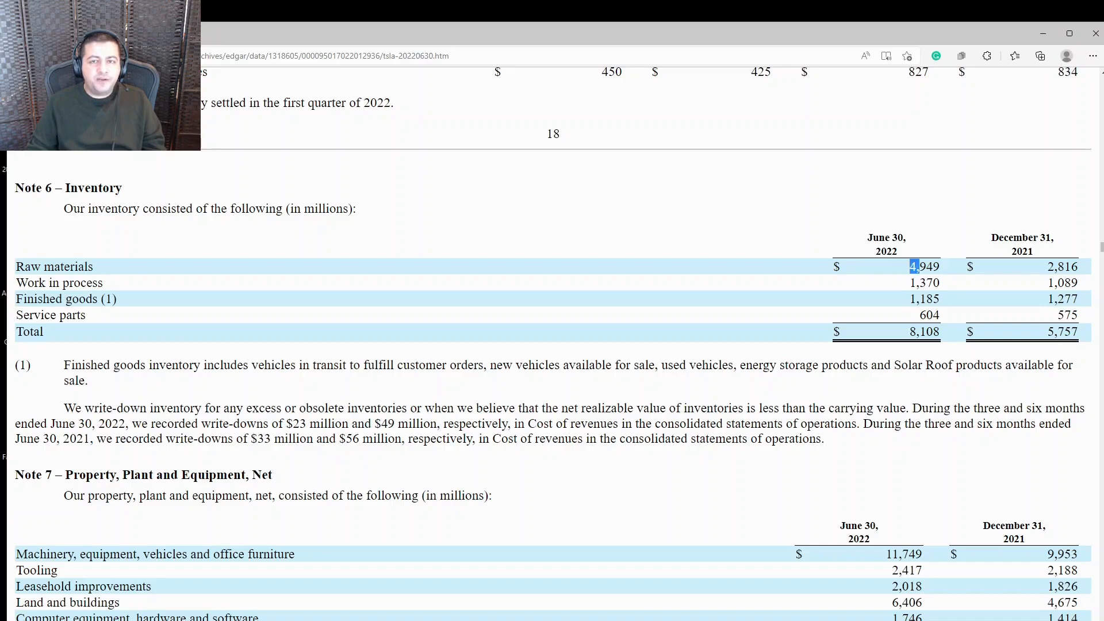
{"action": "left_click_drag", "start_coordinate": [925, 266], "coordinate": [1063, 266]}
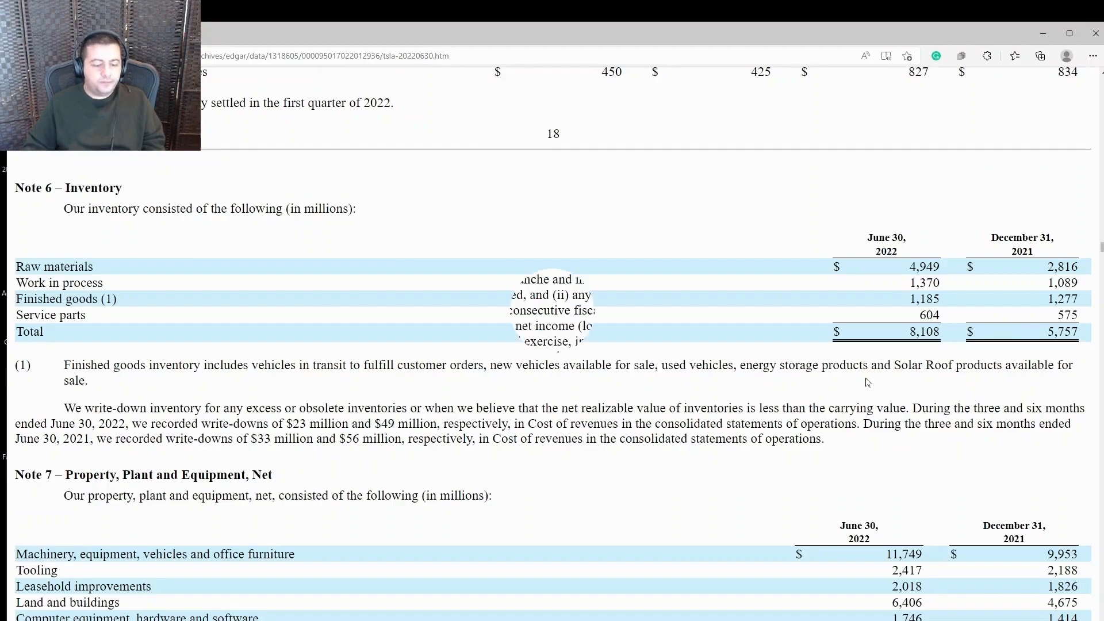
Scroll to Note 11 Equity Incentive Plans showing the 2018 CEO Performance Award milestones
{"action": "scroll", "scroll_direction": "down", "scroll_amount": 3}
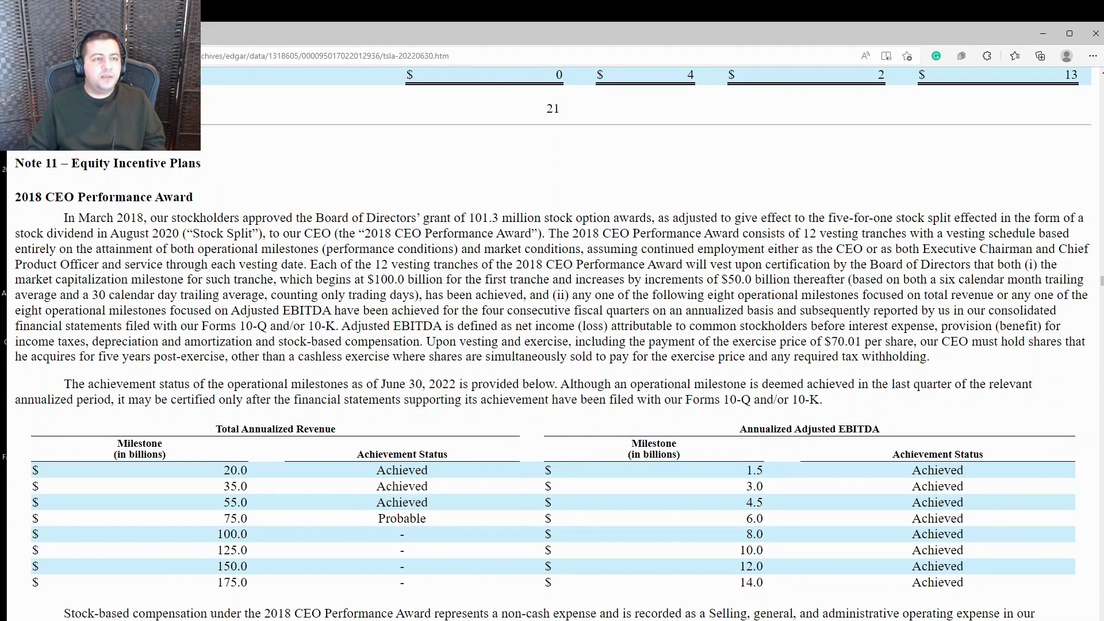
{"action": "mouse_move", "coordinate": [500, 576]}
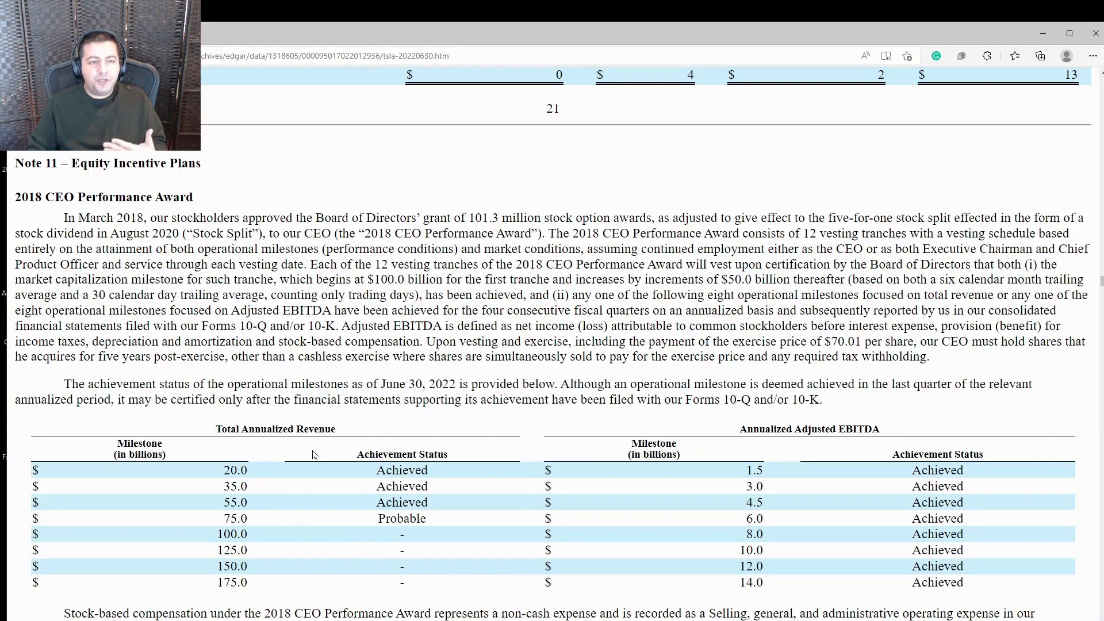
{"action": "mouse_move", "coordinate": [782, 456]}
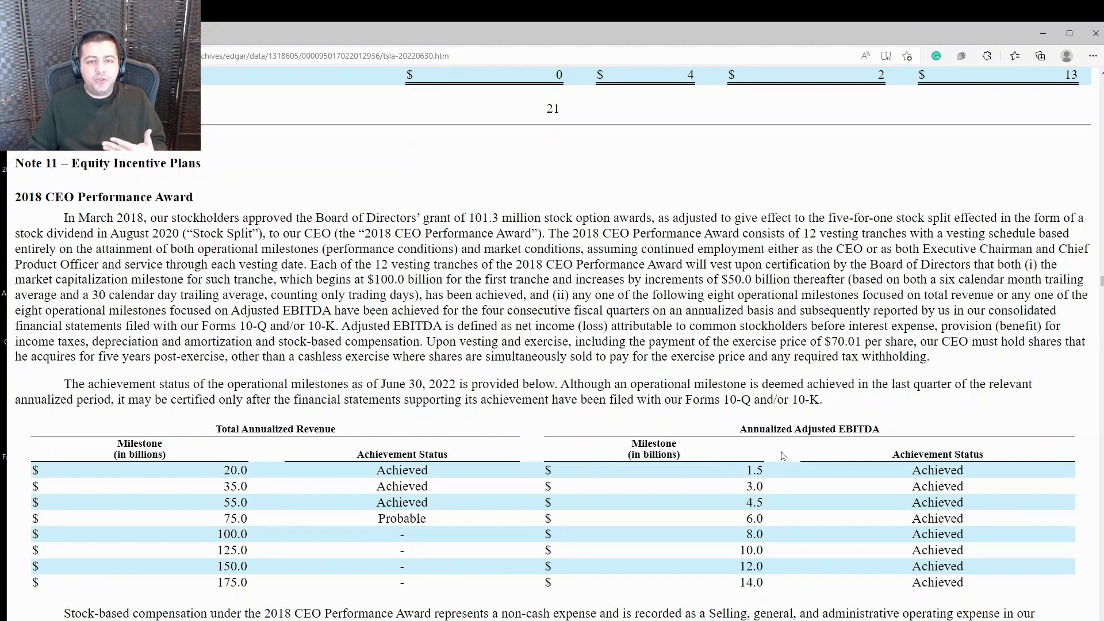
{"action": "mouse_move", "coordinate": [866, 449]}
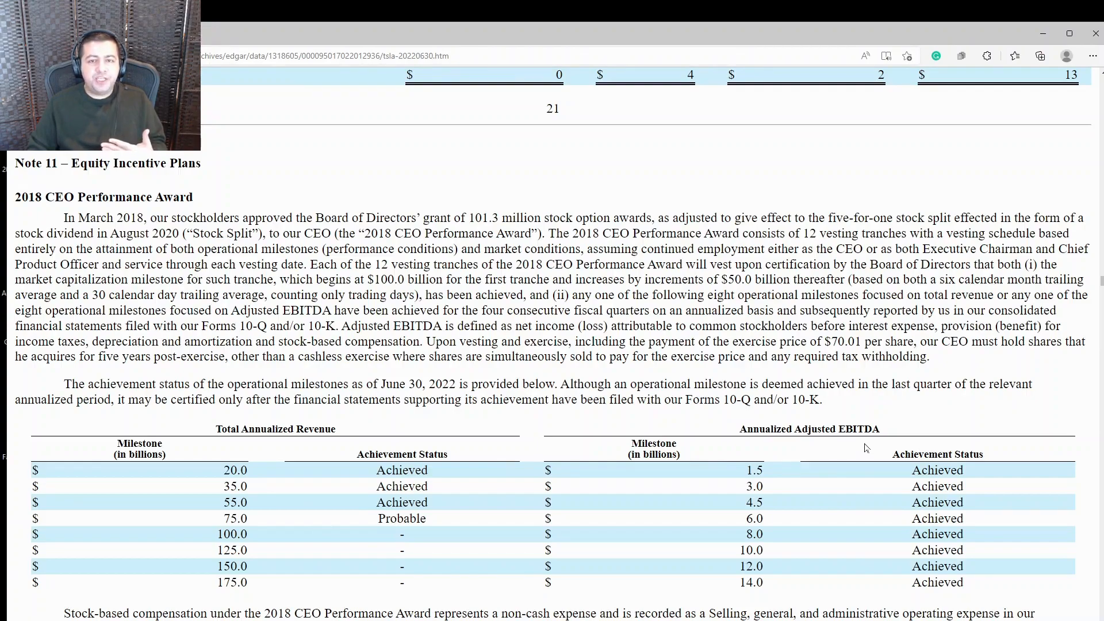
{"action": "mouse_move", "coordinate": [878, 444]}
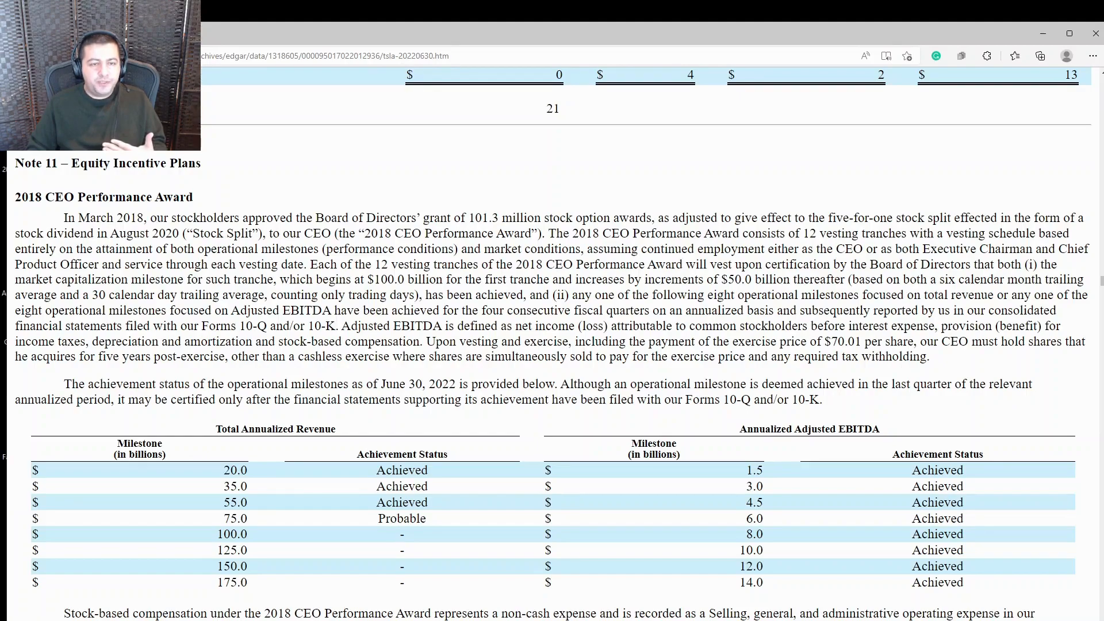
{"action": "mouse_move", "coordinate": [361, 542]}
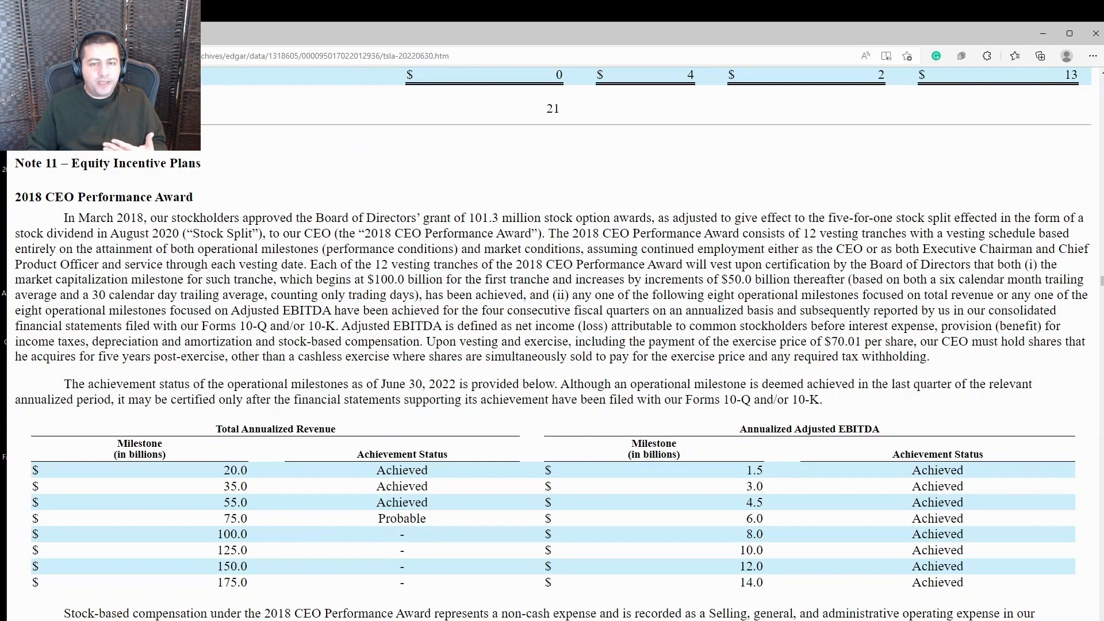
{"action": "mouse_move", "coordinate": [812, 540]}
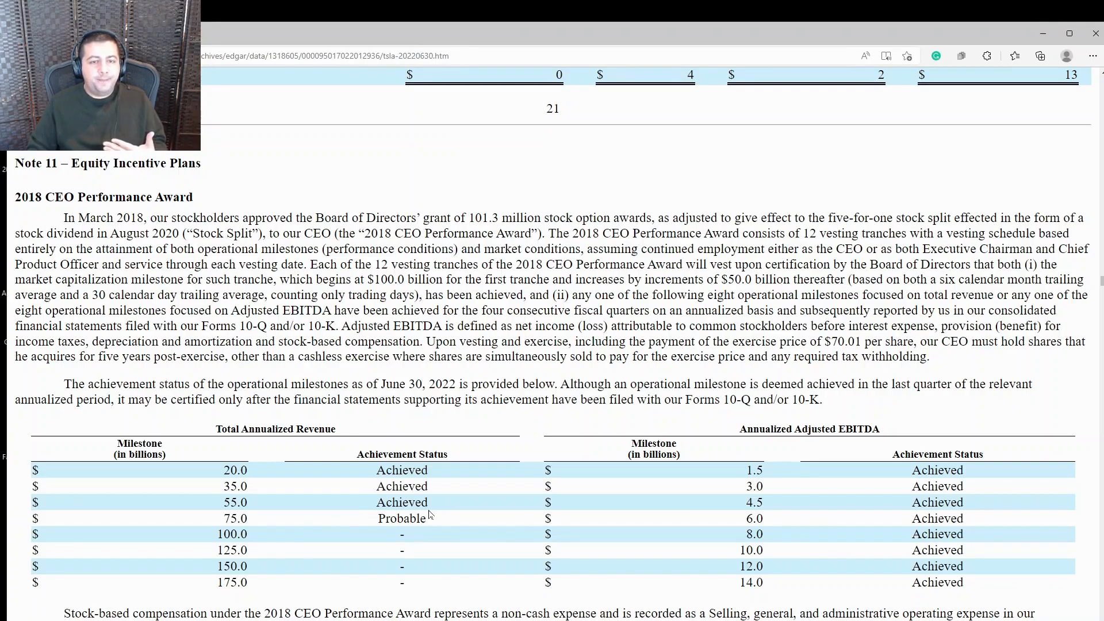
Scroll toward the Automotive—Production vehicle production location and status table
{"action": "scroll", "scroll_direction": "down", "scroll_amount": 3}
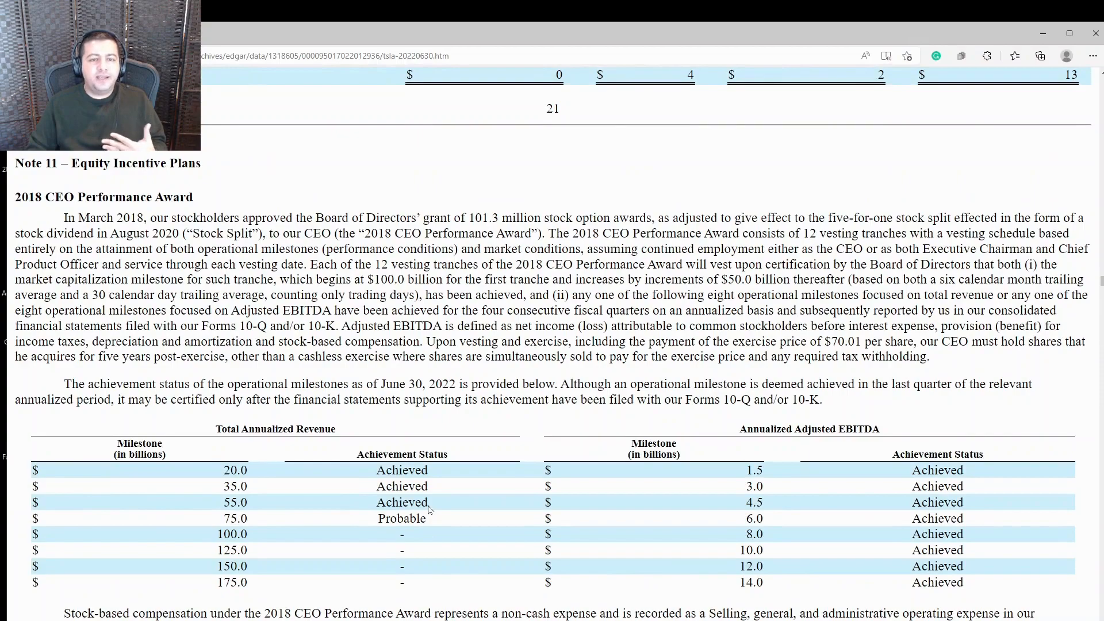
{"action": "mouse_move", "coordinate": [520, 559]}
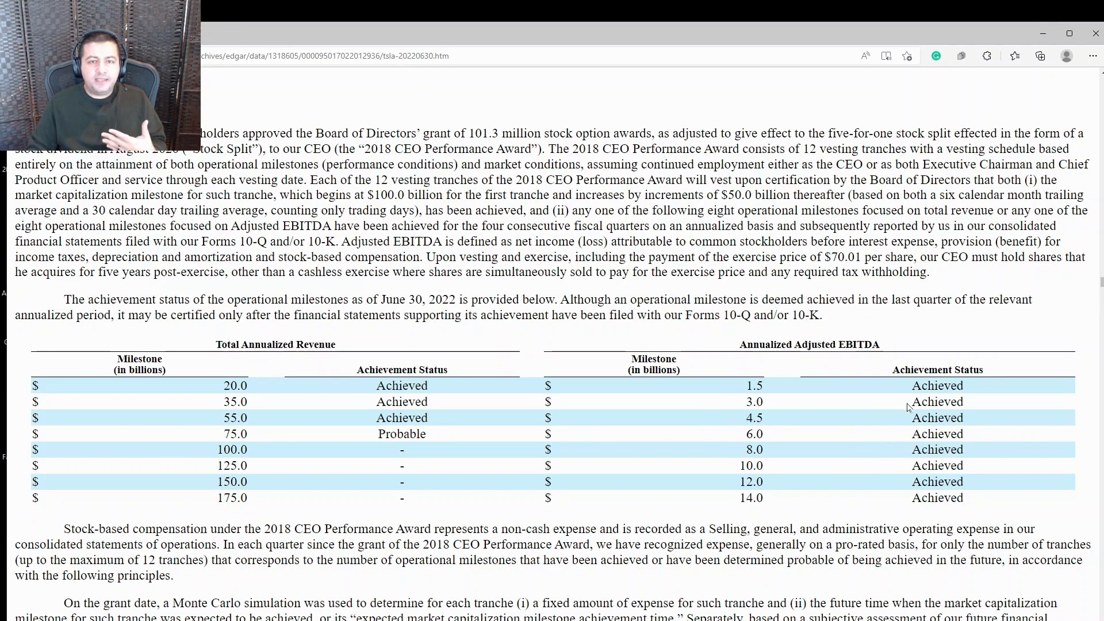
{"action": "mouse_move", "coordinate": [868, 414]}
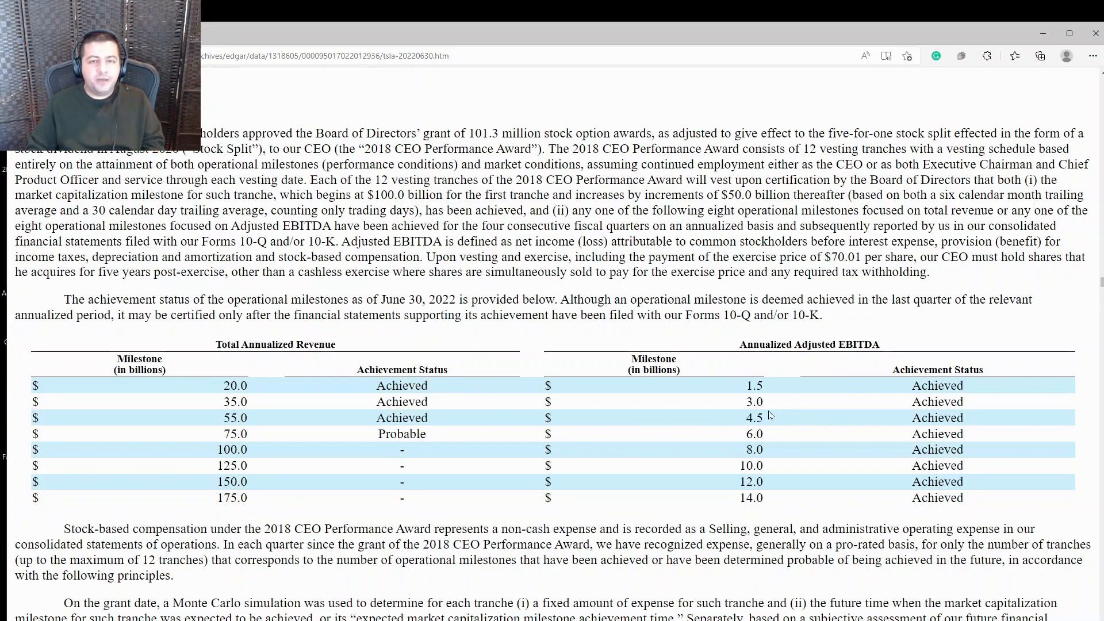
{"action": "mouse_move", "coordinate": [727, 421]}
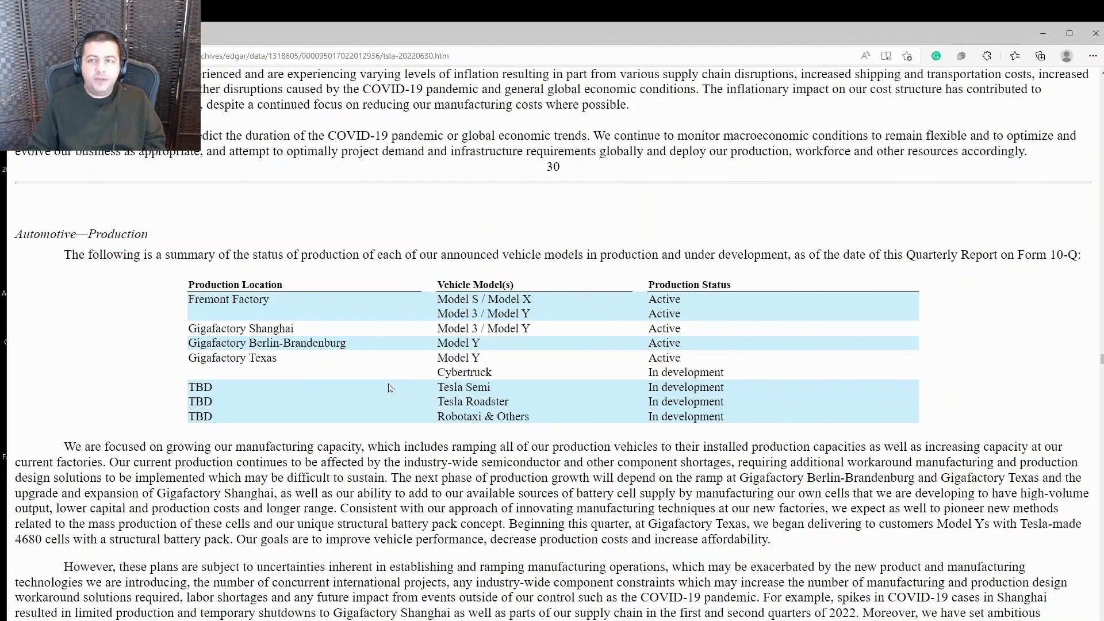
{"action": "scroll", "scroll_direction": "down", "scroll_amount": 3}
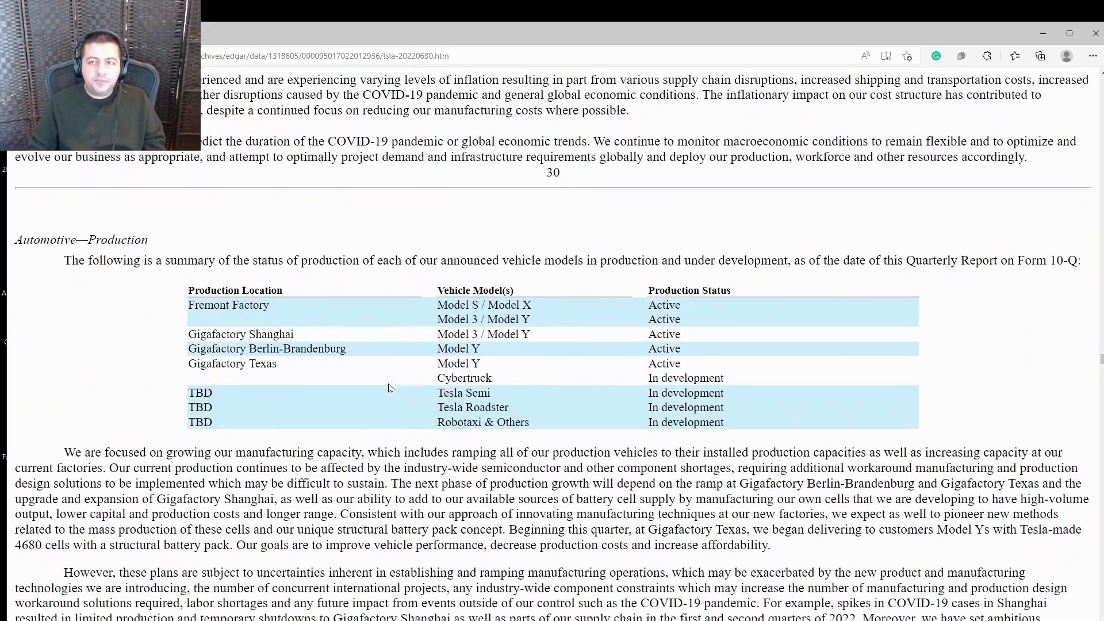
{"action": "scroll", "scroll_direction": "down", "scroll_amount": 3}
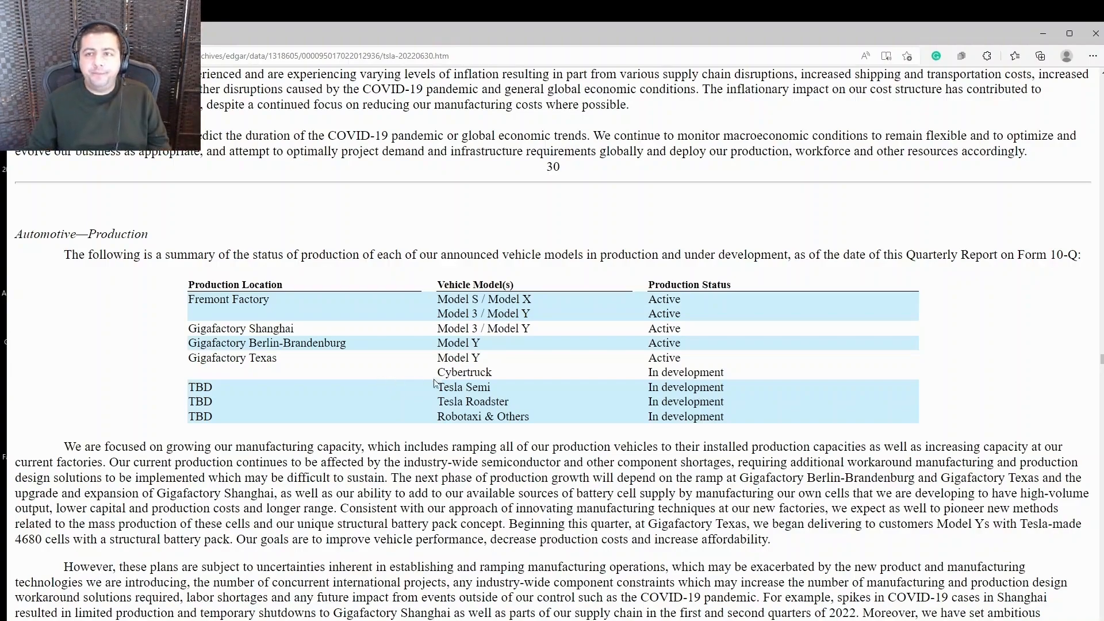
{"action": "mouse_move", "coordinate": [351, 441]}
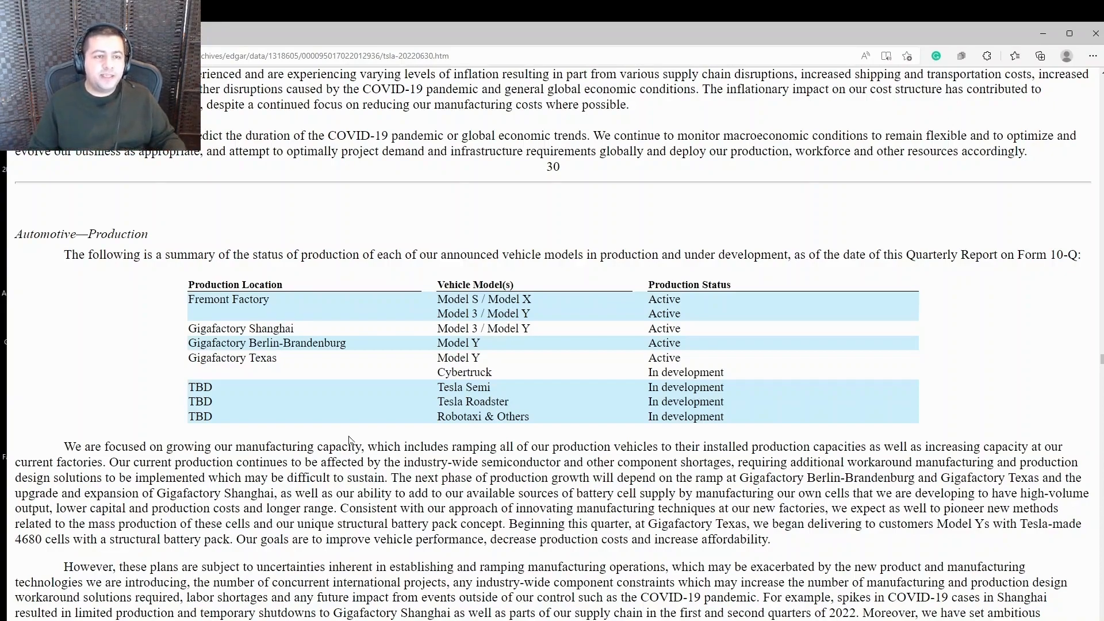
{"action": "mouse_move", "coordinate": [221, 395]}
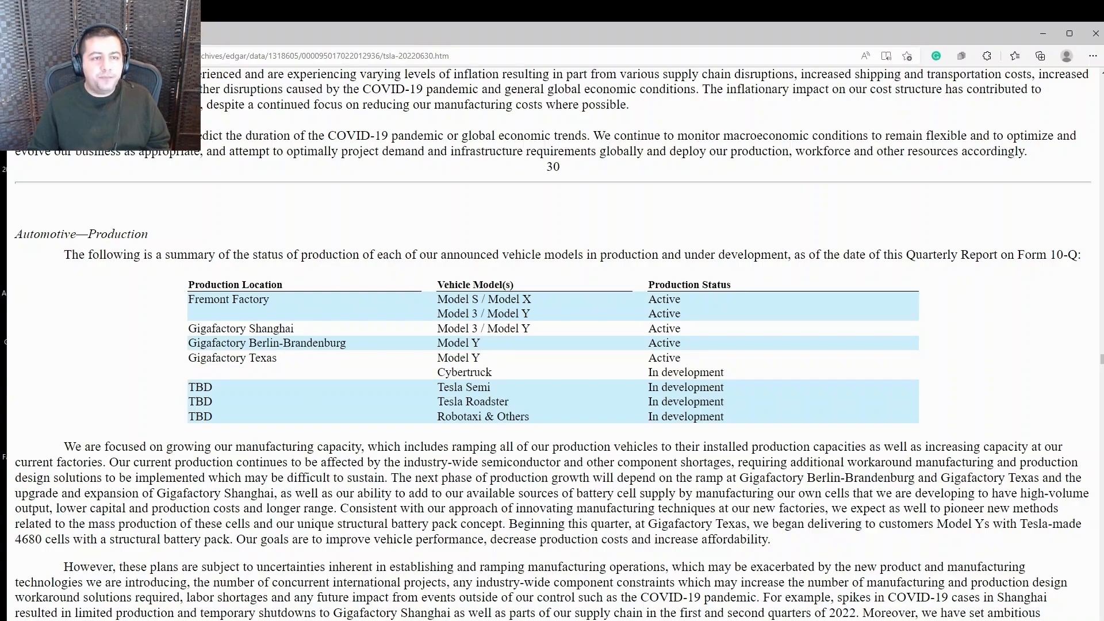
{"action": "mouse_move", "coordinate": [547, 347]}
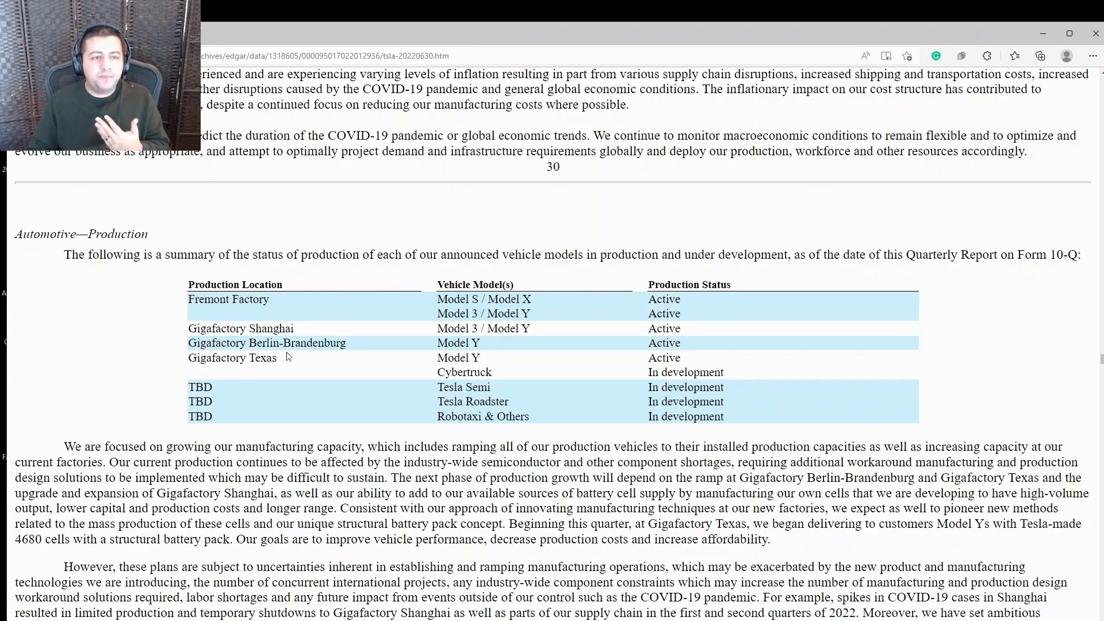
{"action": "mouse_move", "coordinate": [384, 358]}
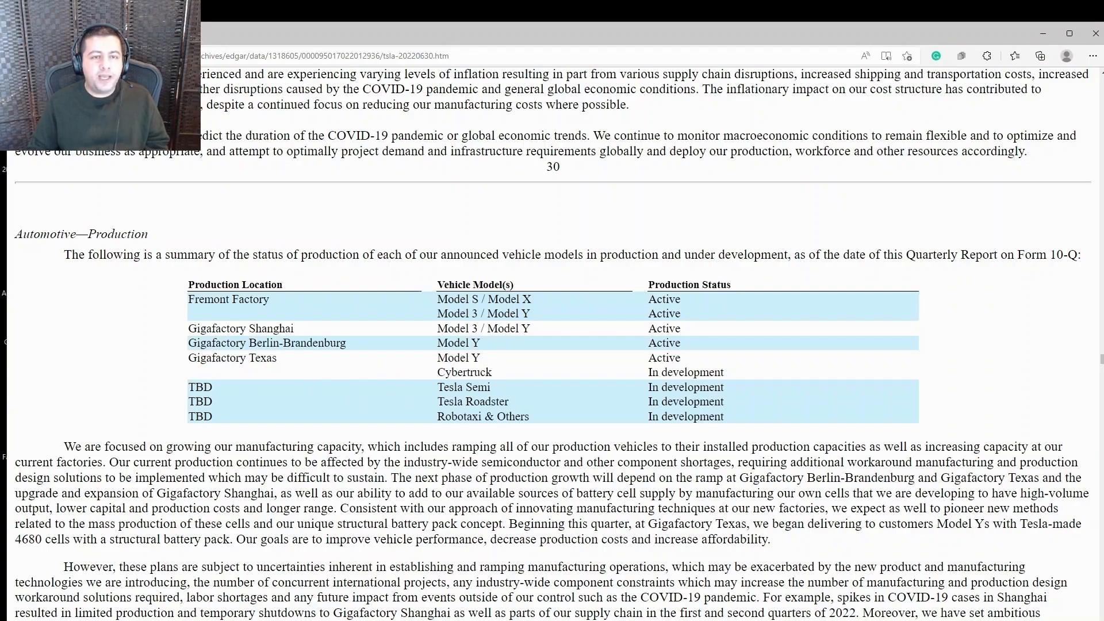
{"action": "mouse_move", "coordinate": [512, 360]}
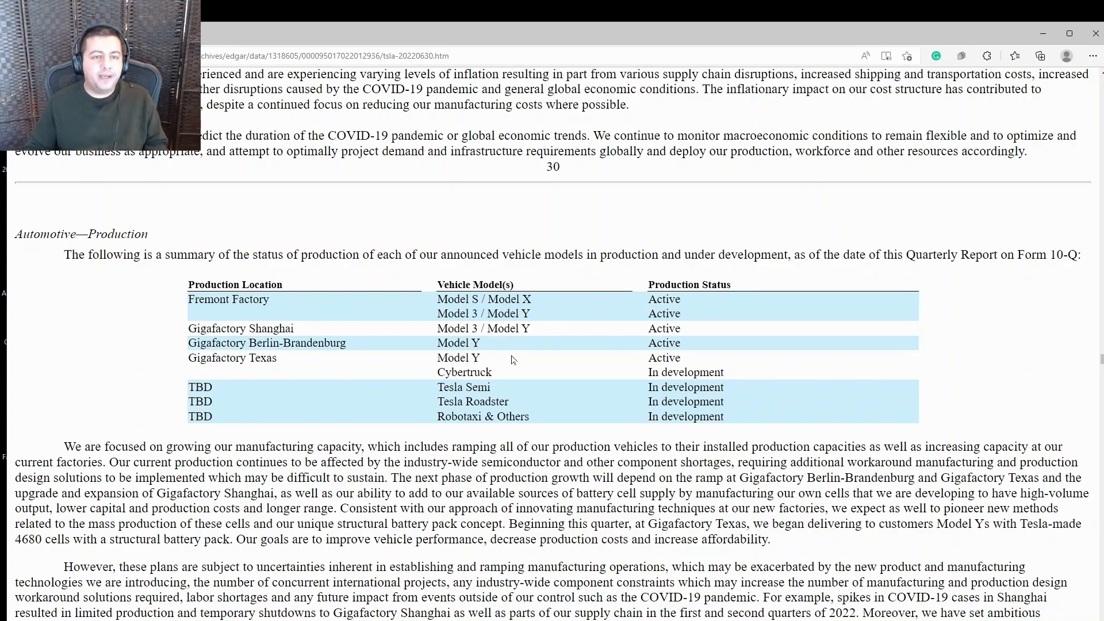
{"action": "mouse_move", "coordinate": [503, 387]}
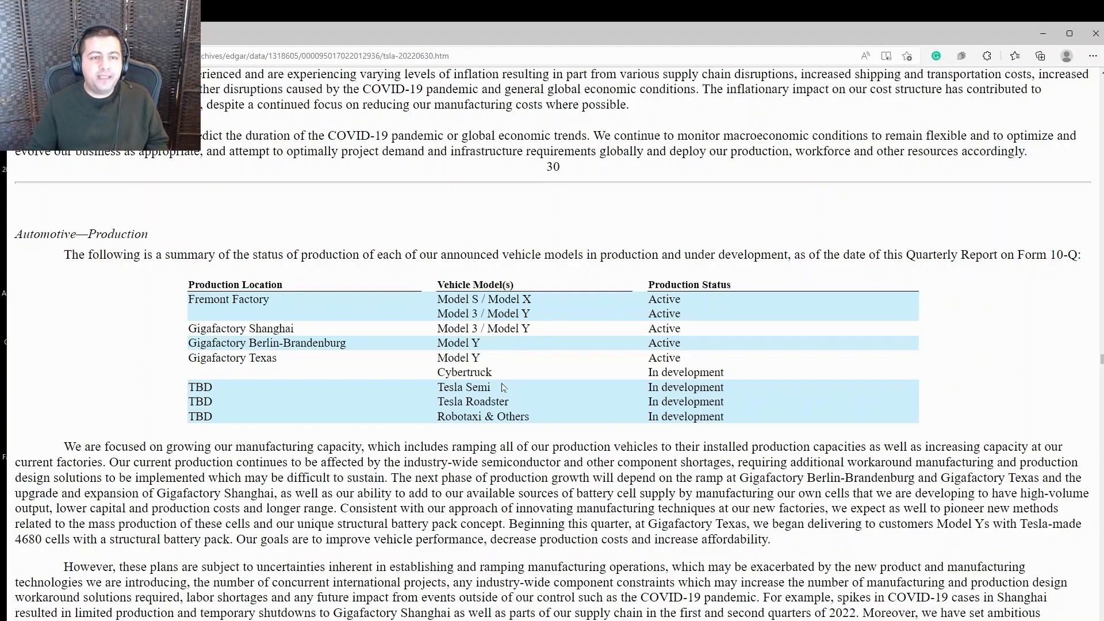
{"action": "mouse_move", "coordinate": [435, 379]}
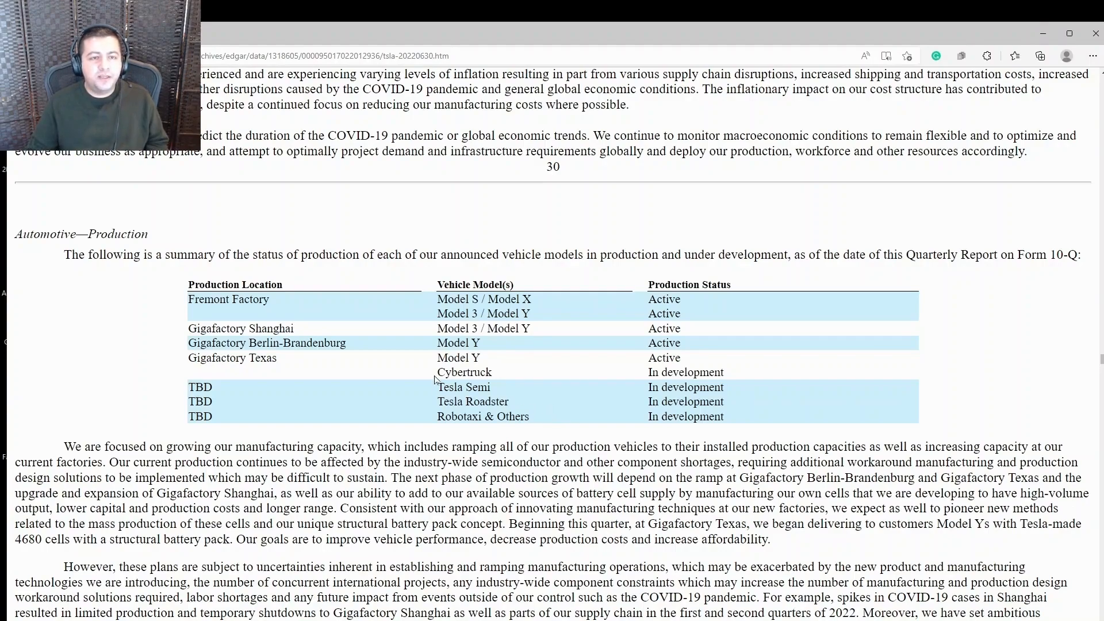